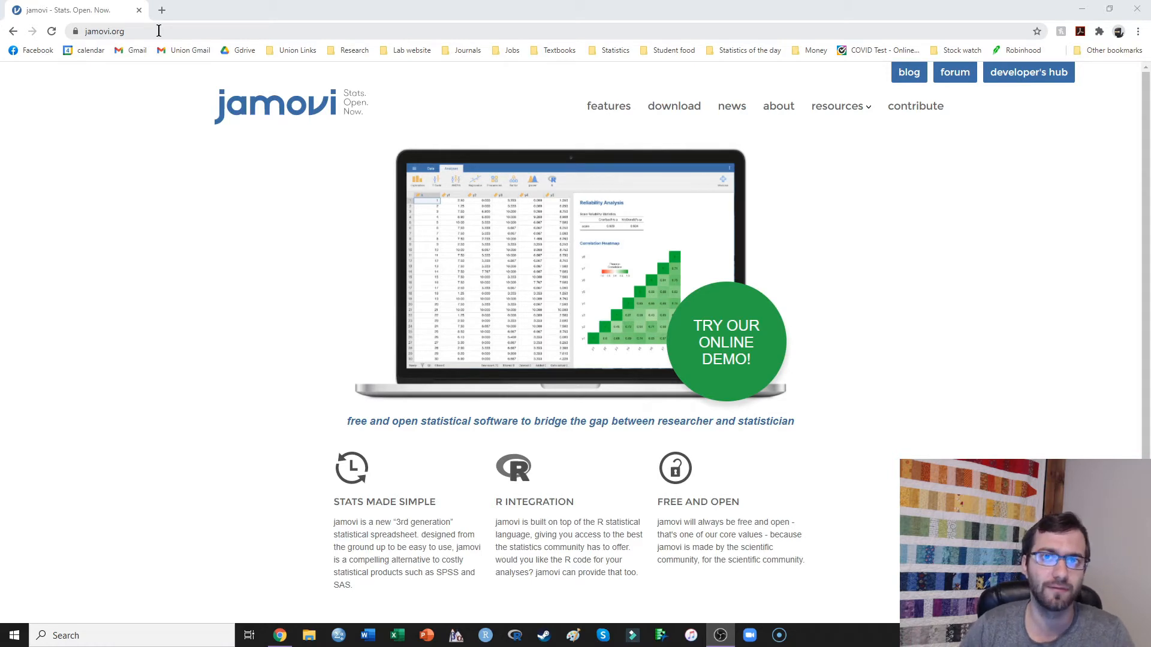
pyautogui.moveTo(436, 4)
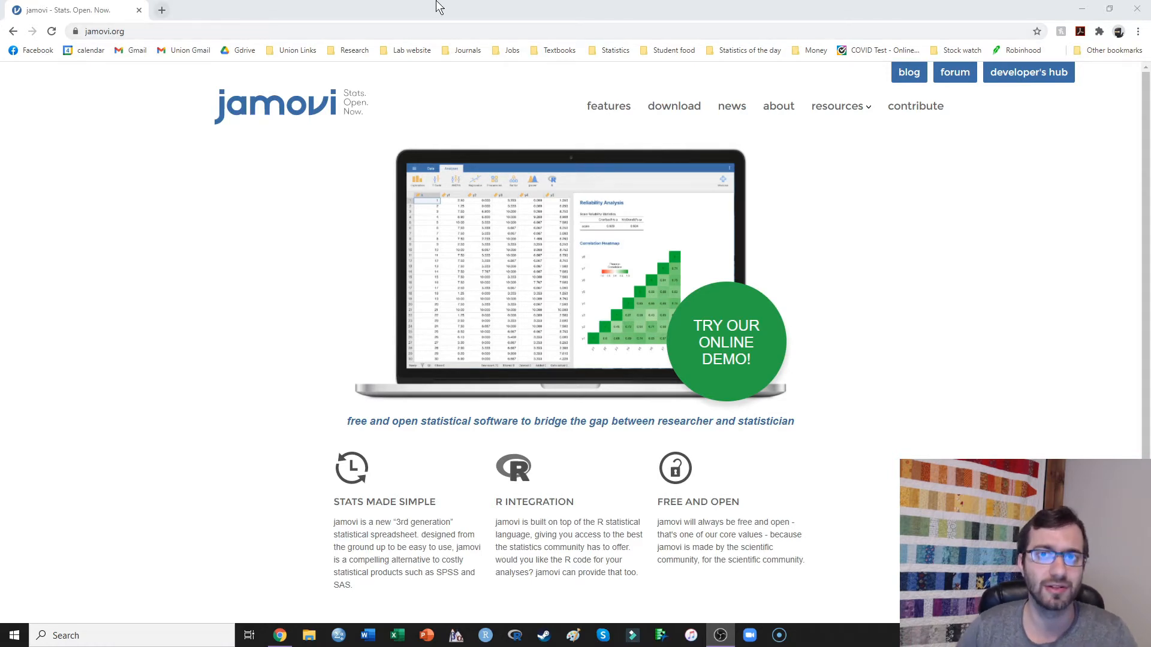
pyautogui.moveTo(661, 106)
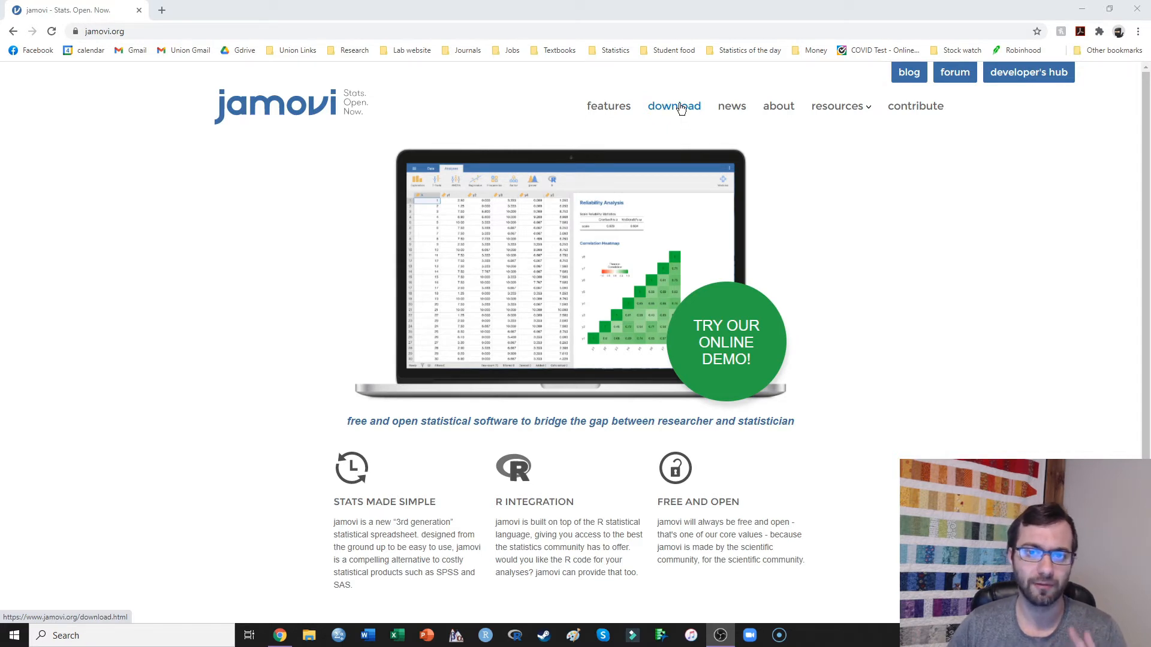
# - Go to the jamovi download page from the jamovi.org navigation bar
pyautogui.click(674, 106)
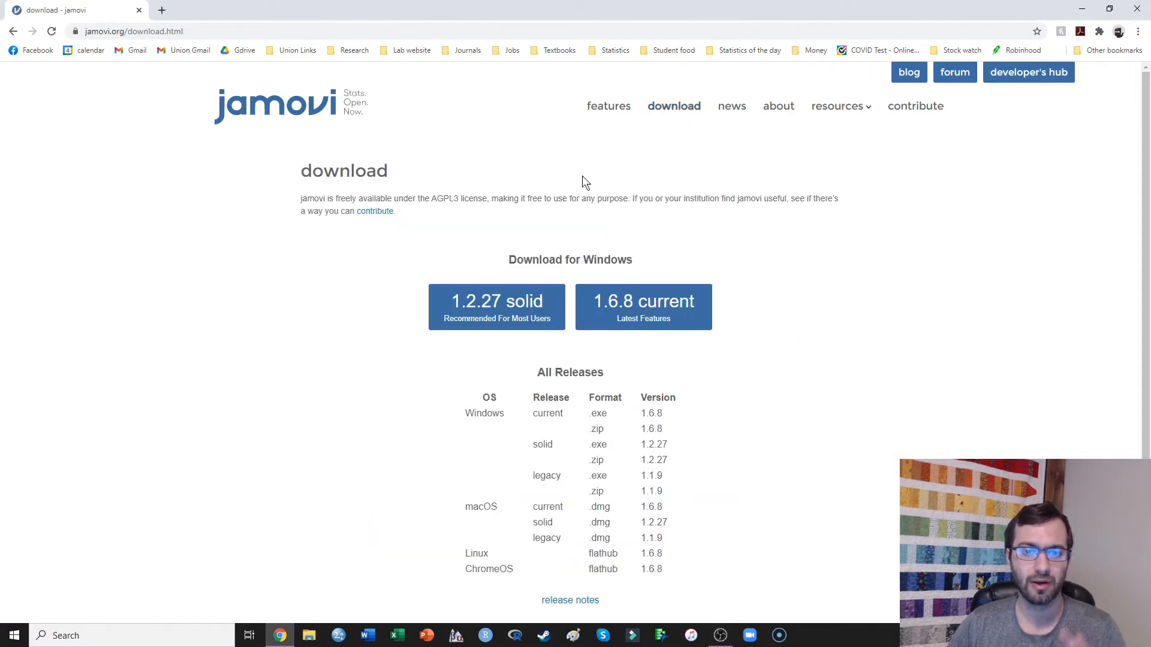
pyautogui.moveTo(502, 329)
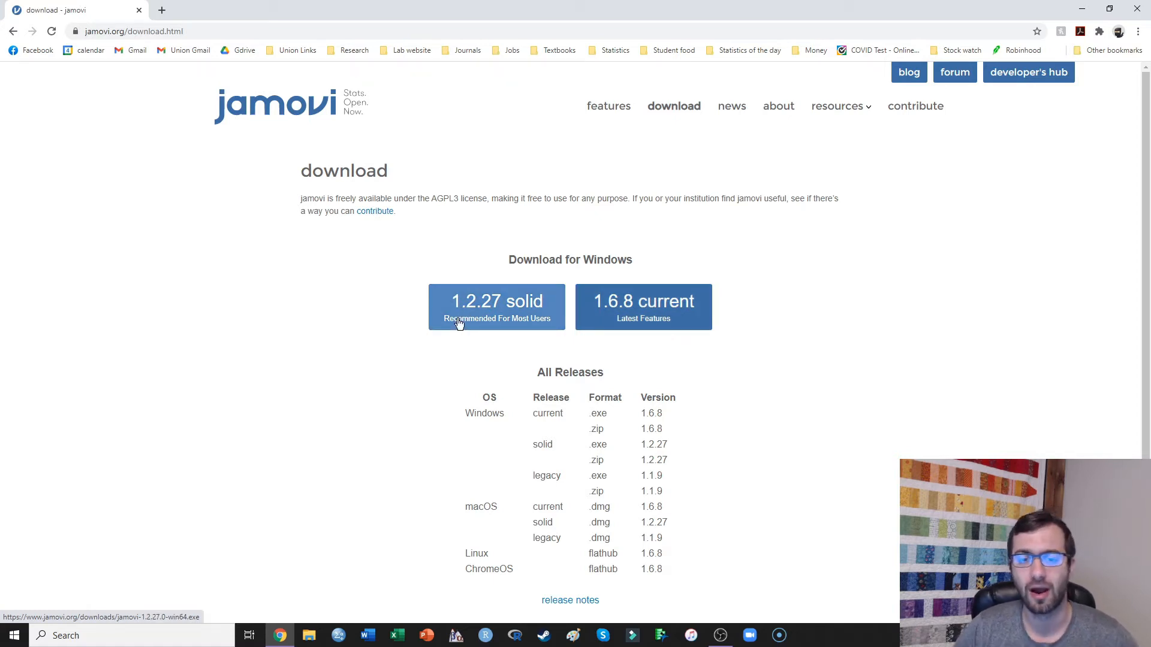
pyautogui.moveTo(634, 318)
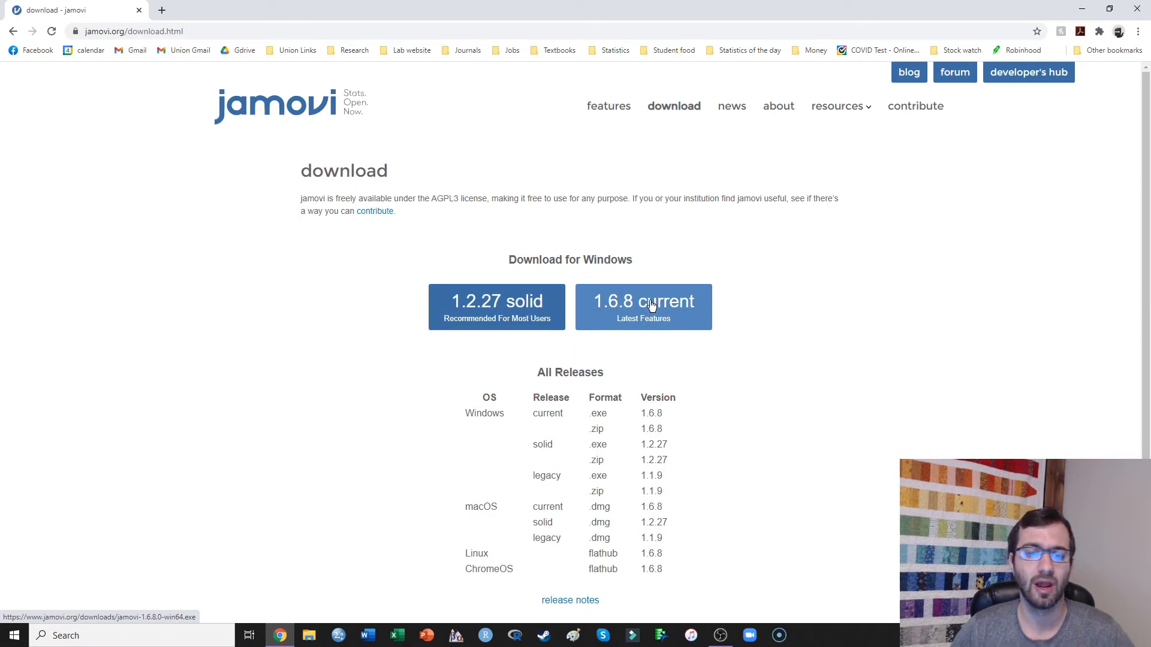
pyautogui.moveTo(516, 341)
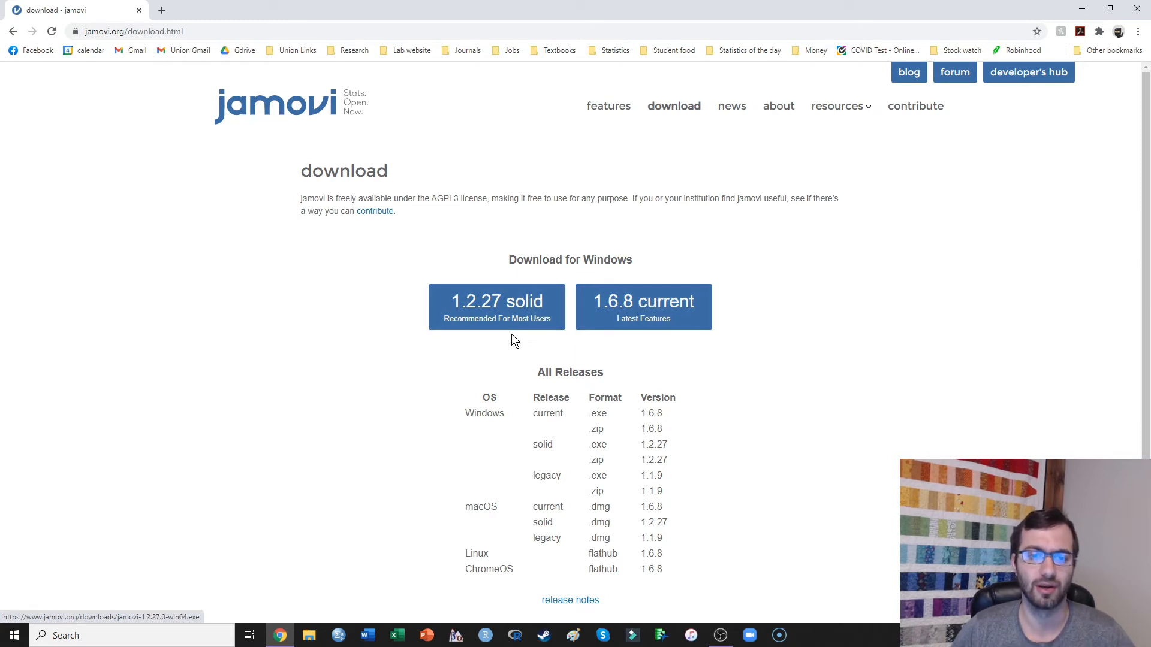
pyautogui.moveTo(634, 309)
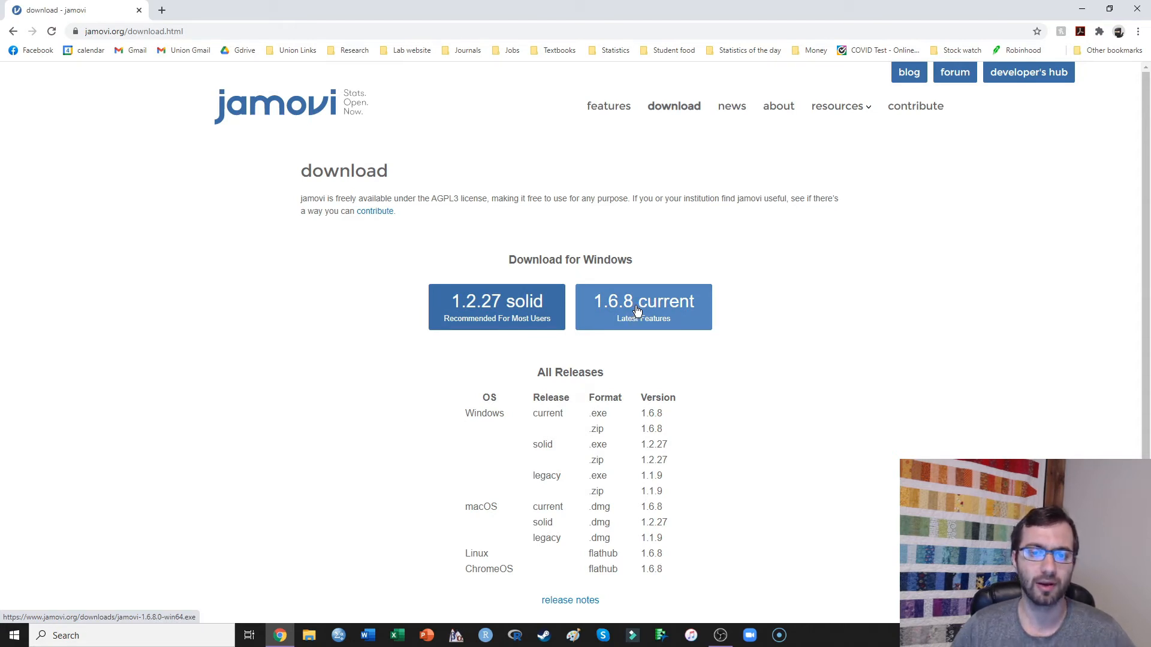
# - Download the jamovi 1.6.8 Windows installer to Downloads, run it and finish the setup
pyautogui.click(643, 307)
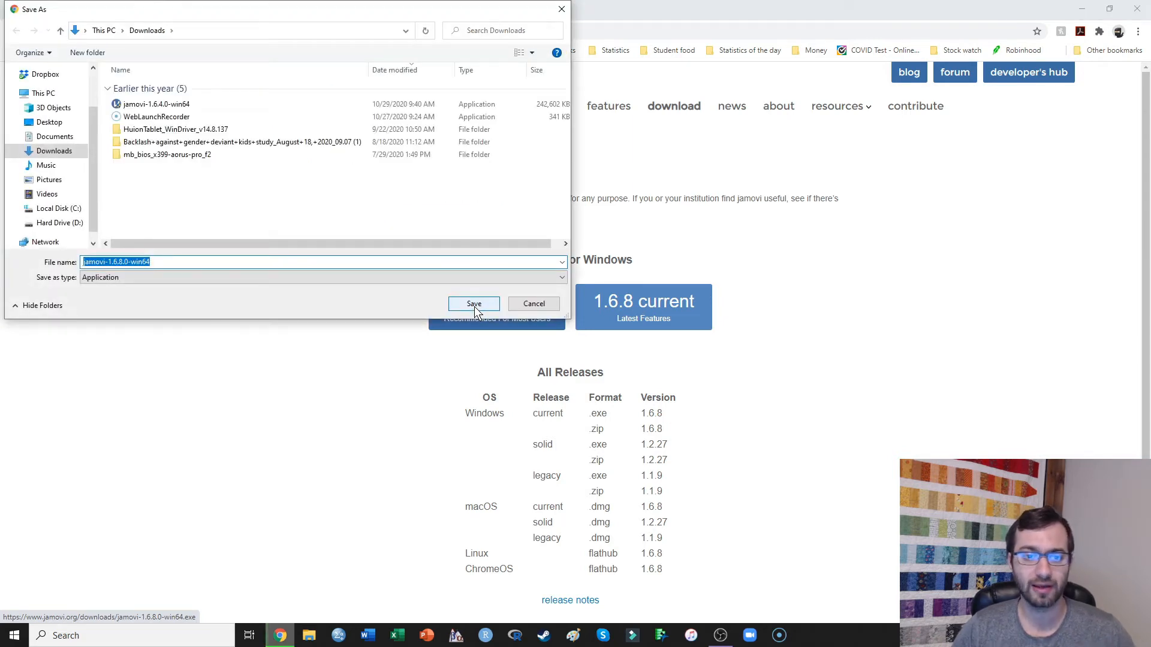
pyautogui.click(473, 303)
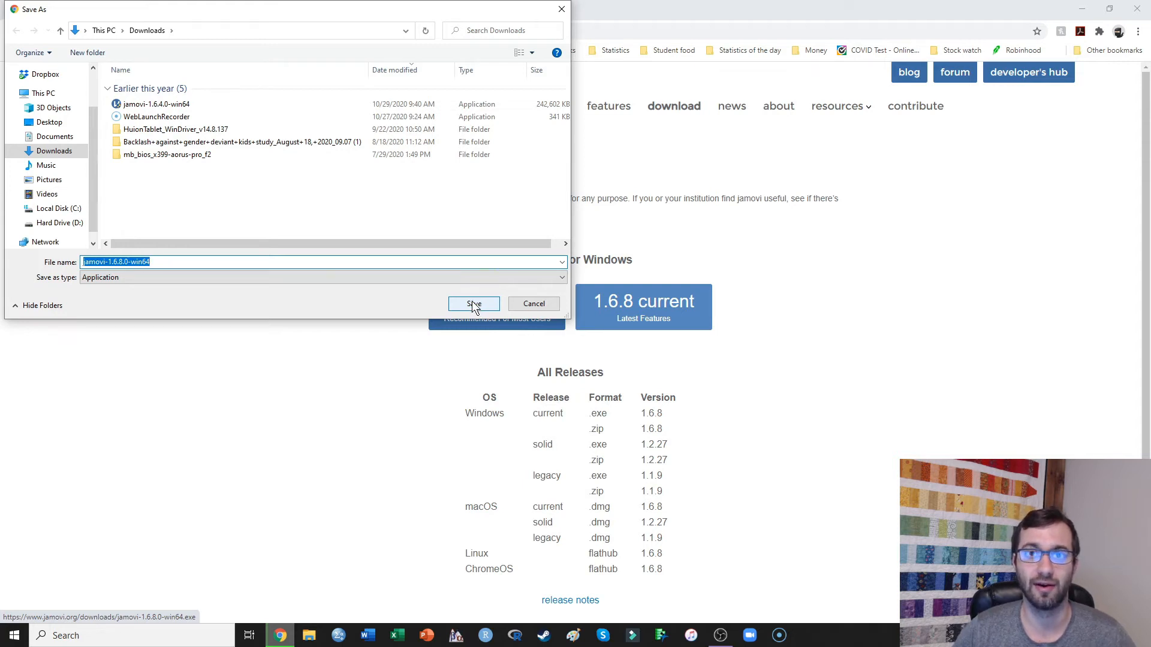
pyautogui.click(474, 305)
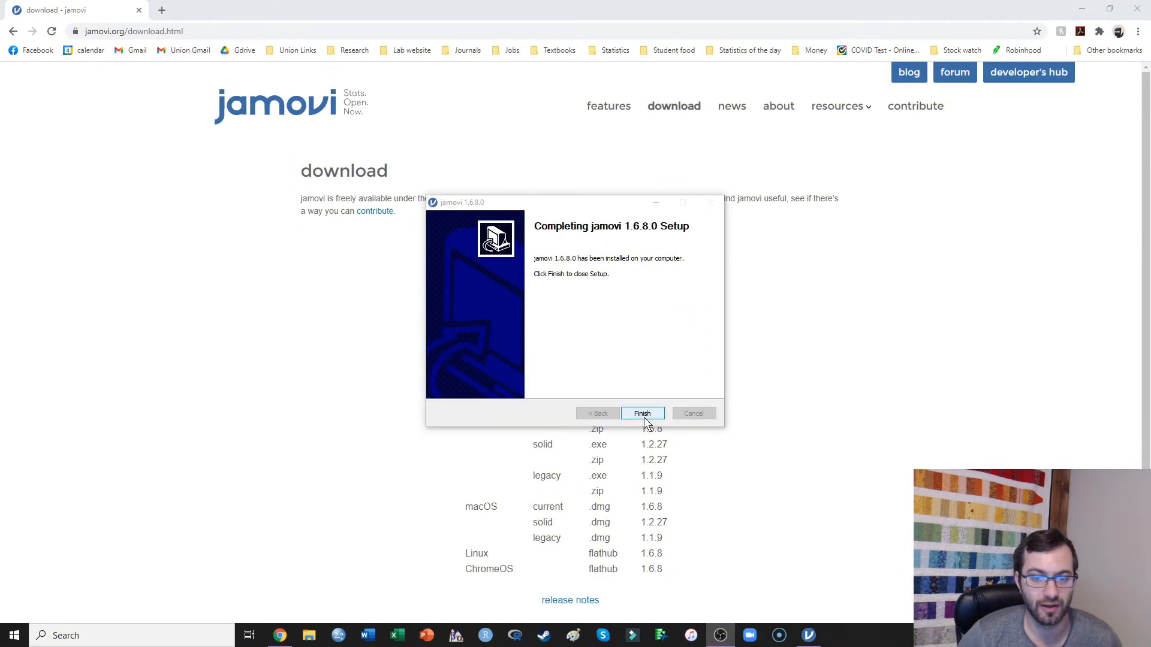
pyautogui.click(641, 413)
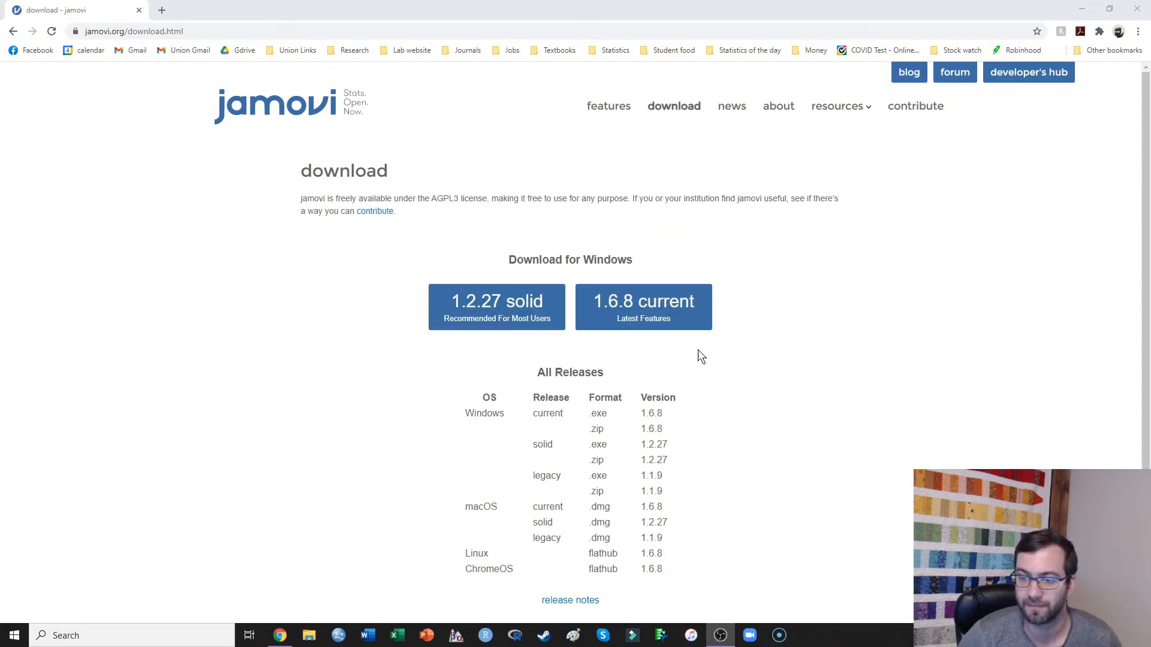
pyautogui.moveTo(477, 374)
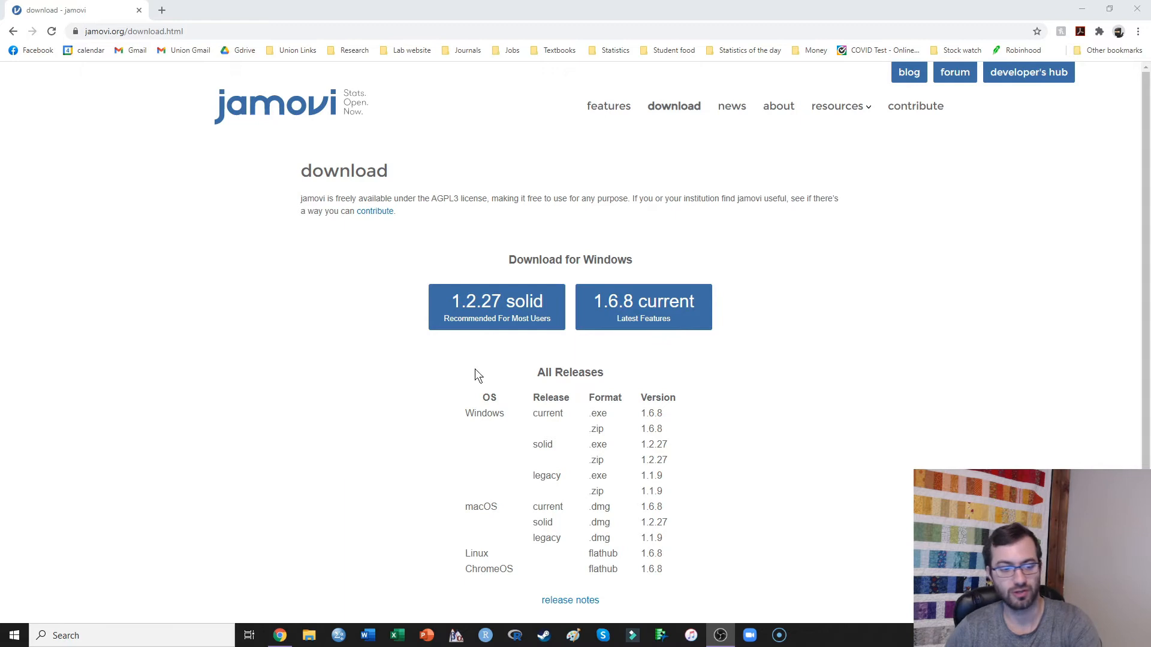
# - Launch the installed jamovi 1.6.8 from Windows search and maximize its window
pyautogui.click(14, 635)
pyautogui.write('ja')
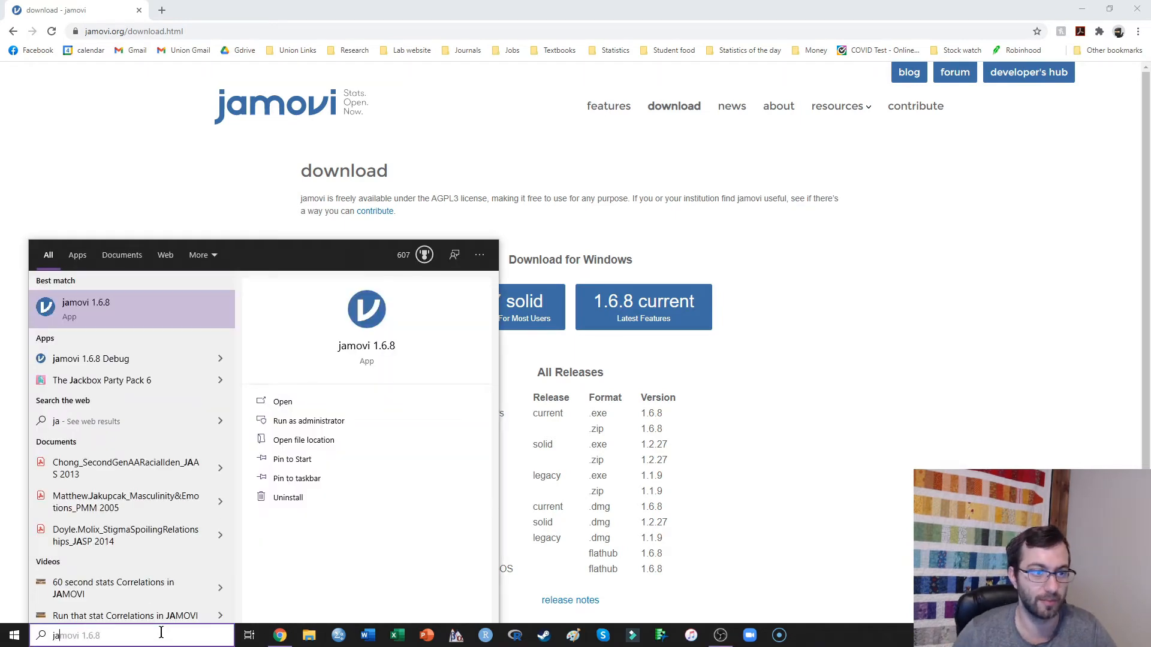
pyautogui.rightClick(86, 308)
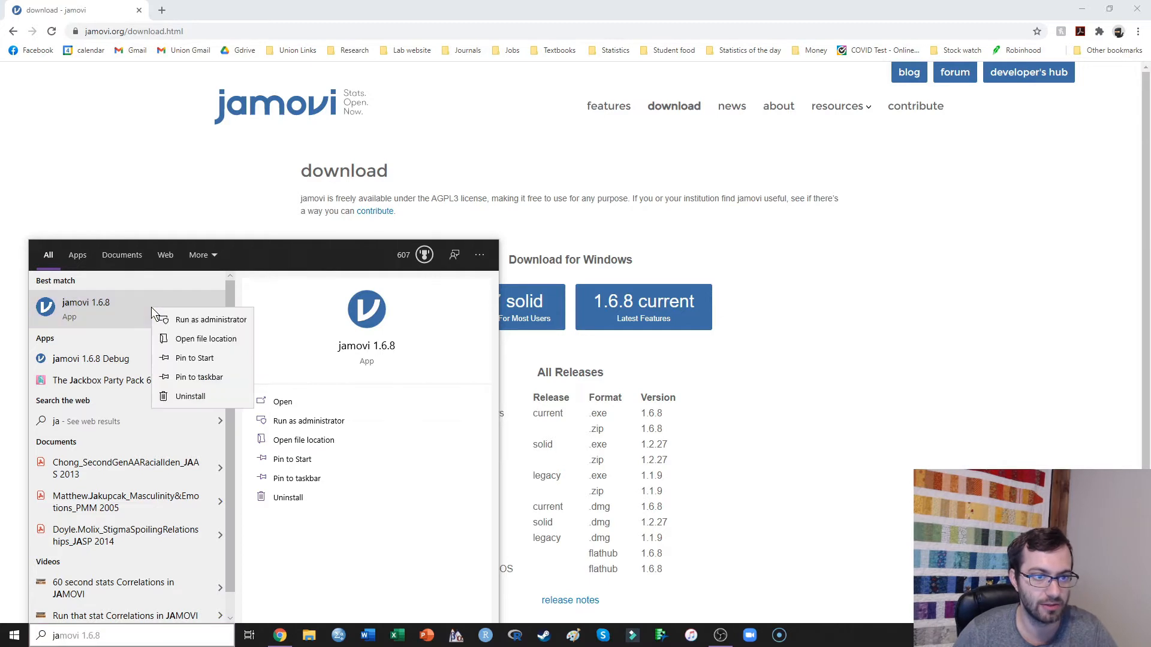
pyautogui.moveTo(201, 376)
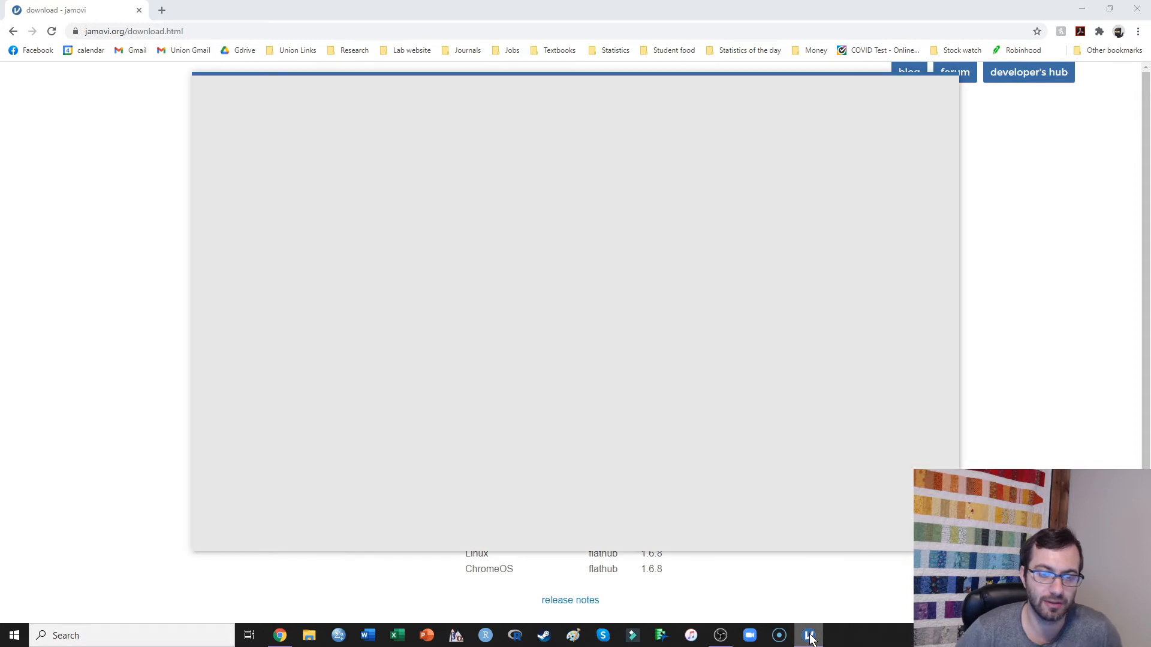
pyautogui.click(808, 635)
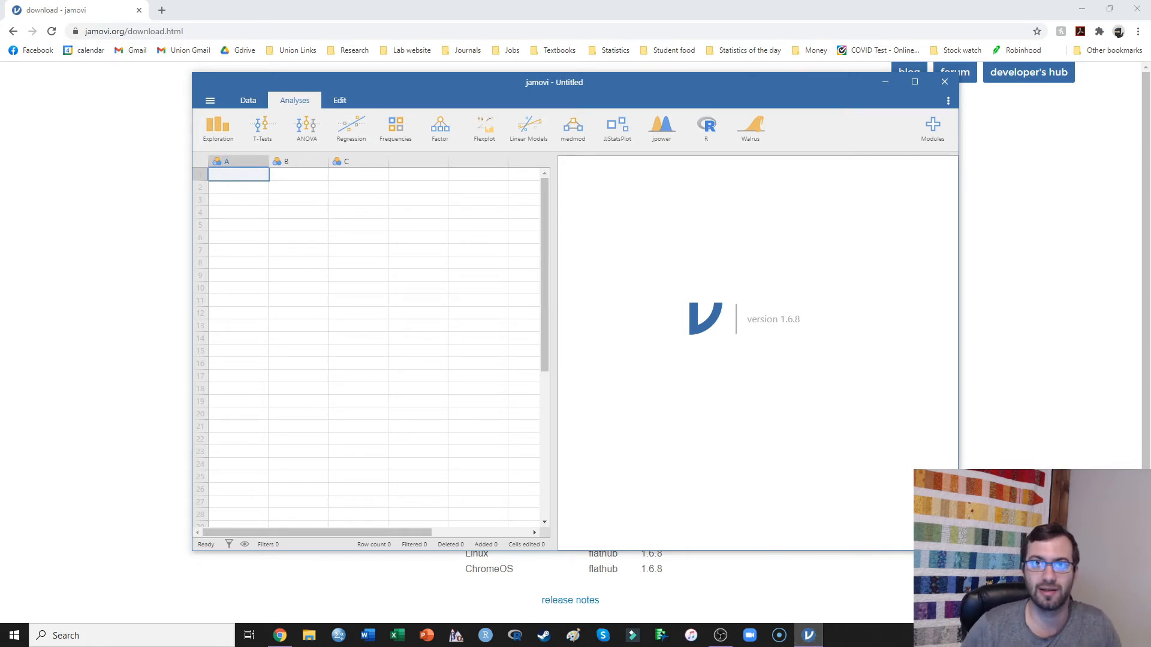
pyautogui.moveTo(880, 635)
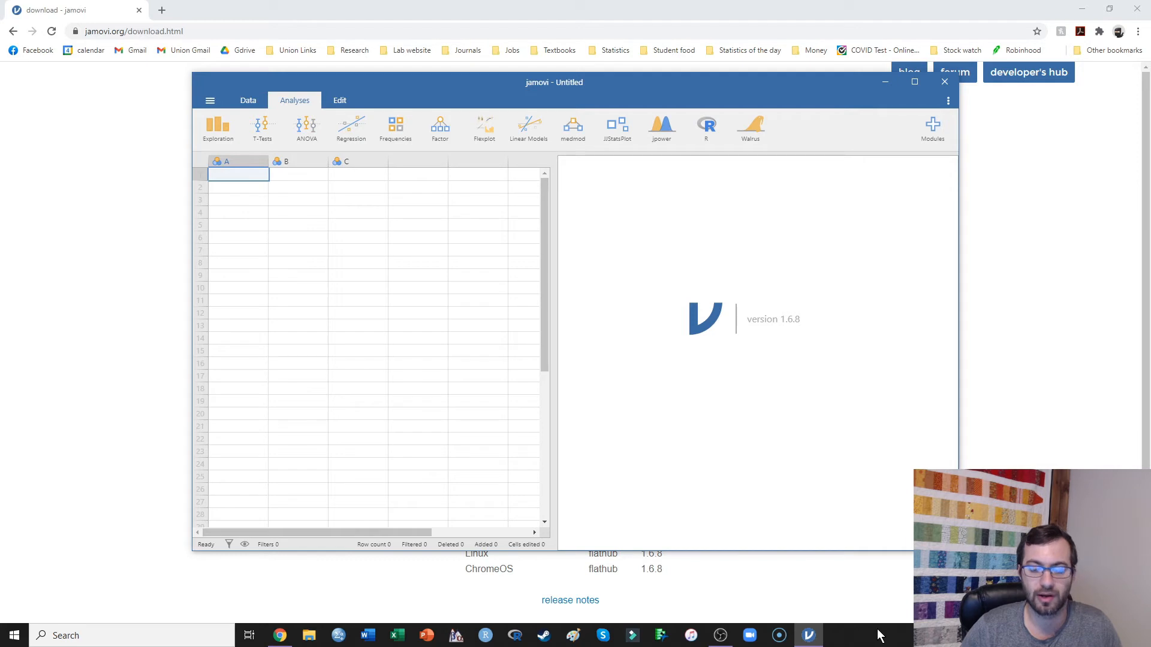
pyautogui.moveTo(847, 565)
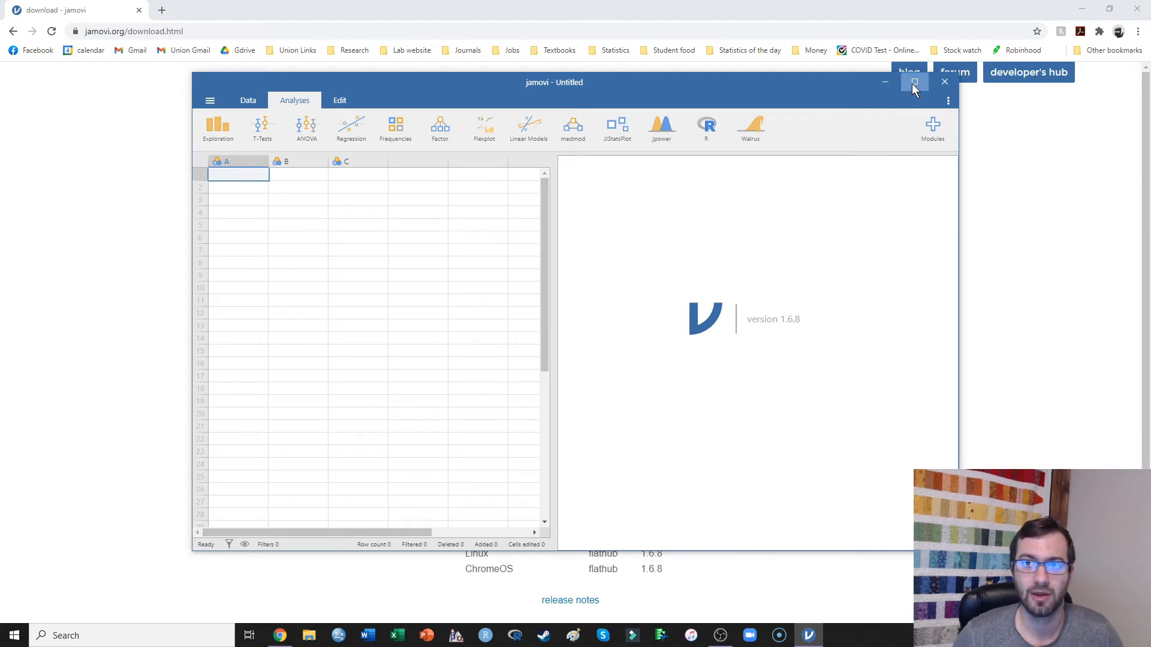
pyautogui.click(913, 81)
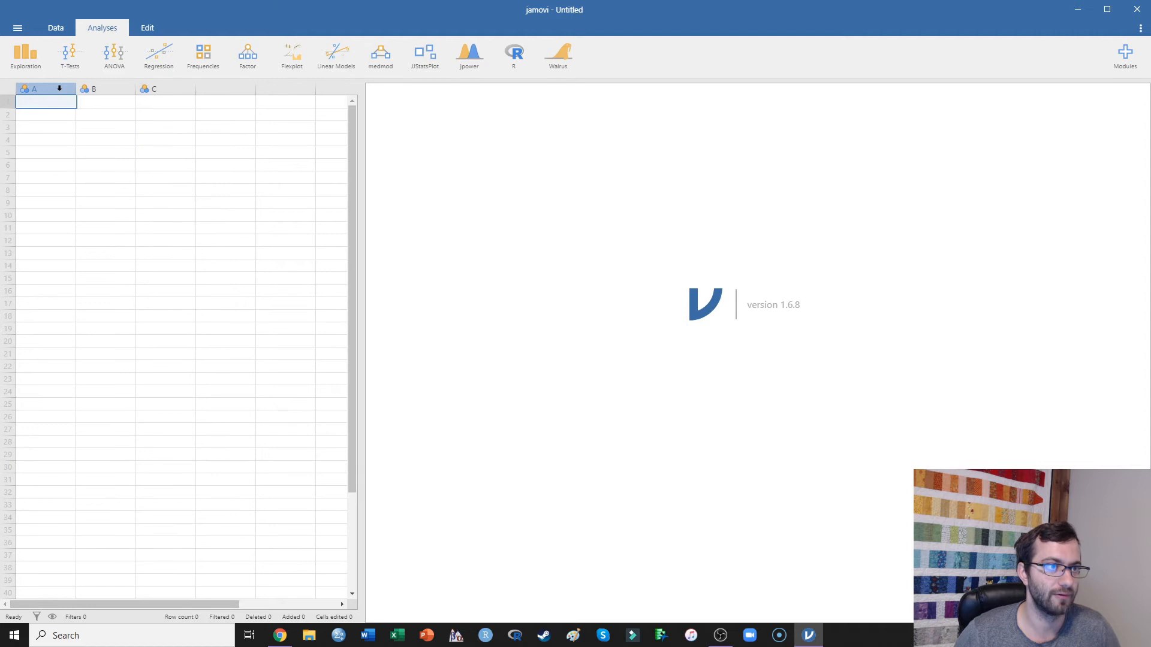
# - Rename the first column to Participant, then move on to the second column's setup
pyautogui.doubleClick(38, 88)
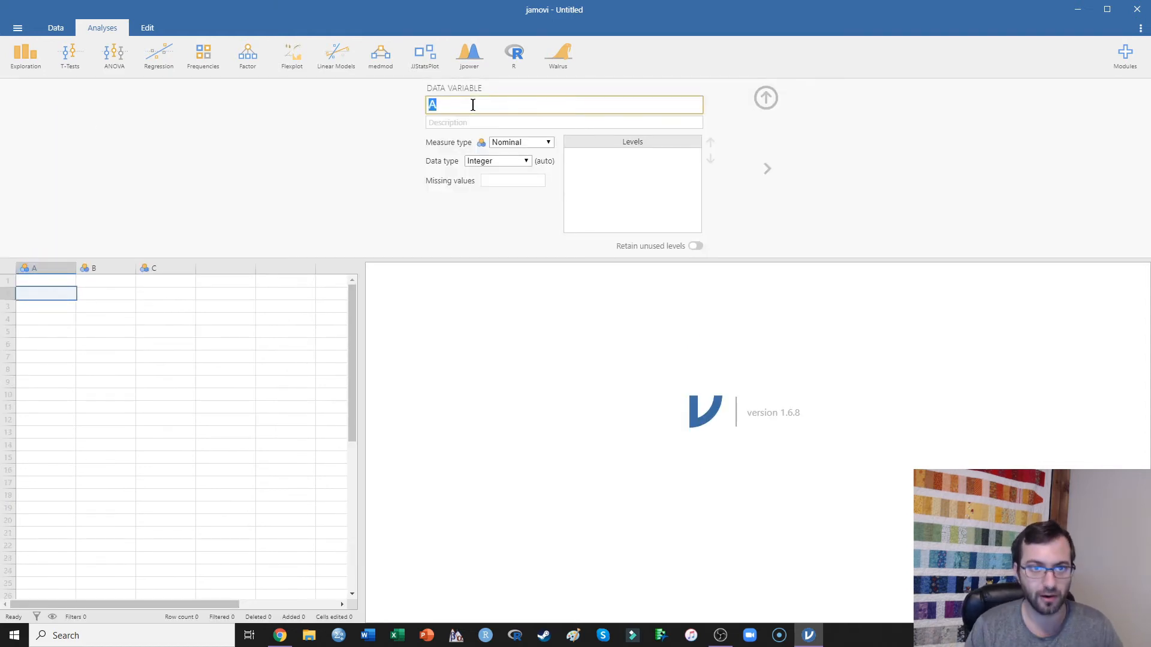
pyautogui.write('Pari')
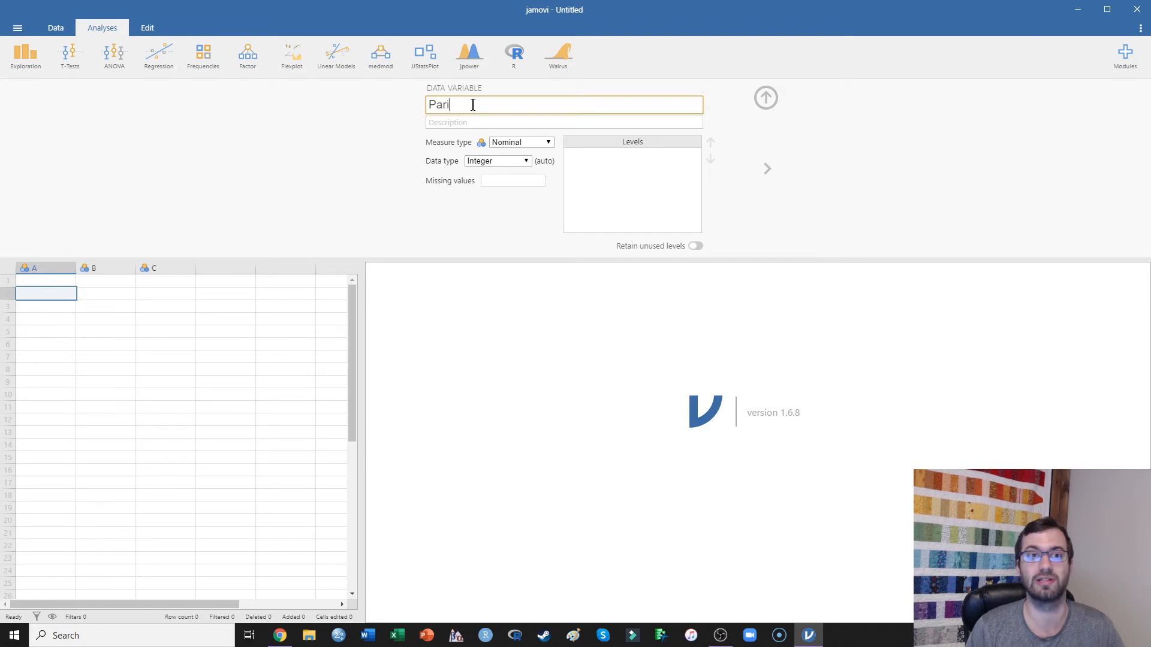
pyautogui.write('cipant')
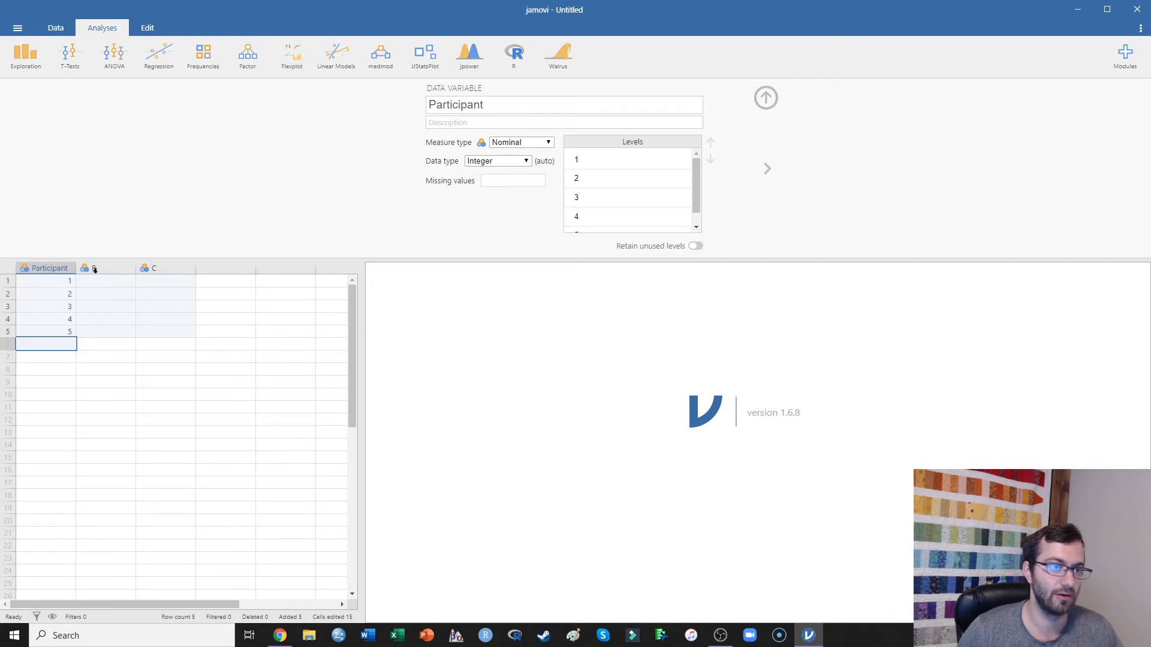
pyautogui.click(92, 269)
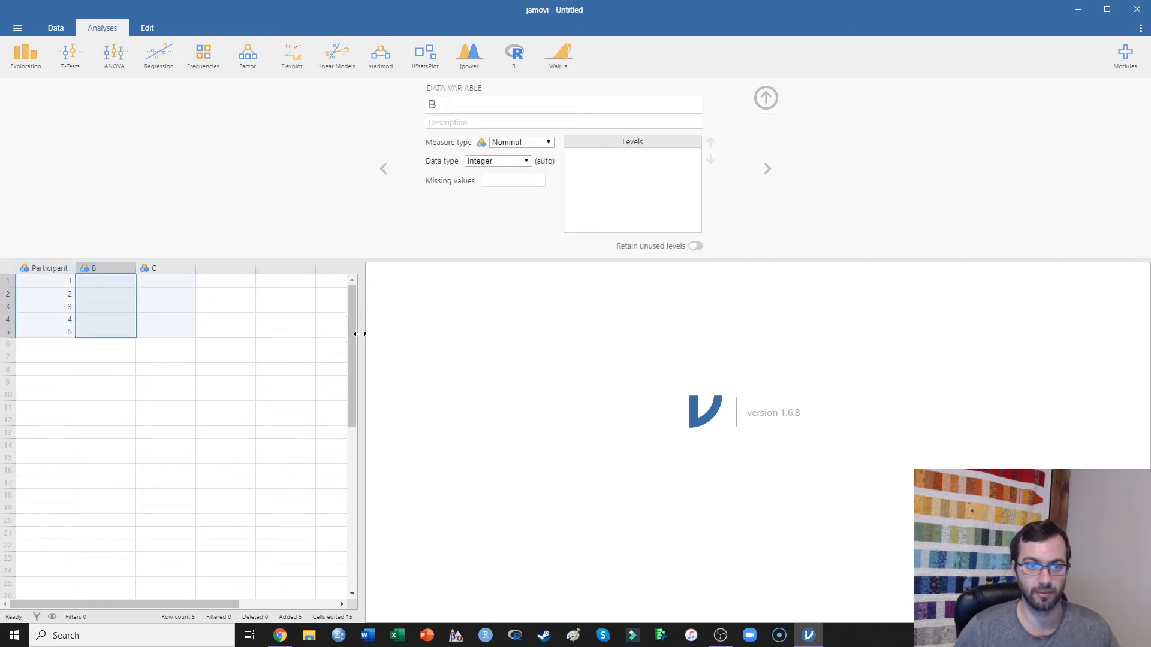
pyautogui.moveTo(19, 79)
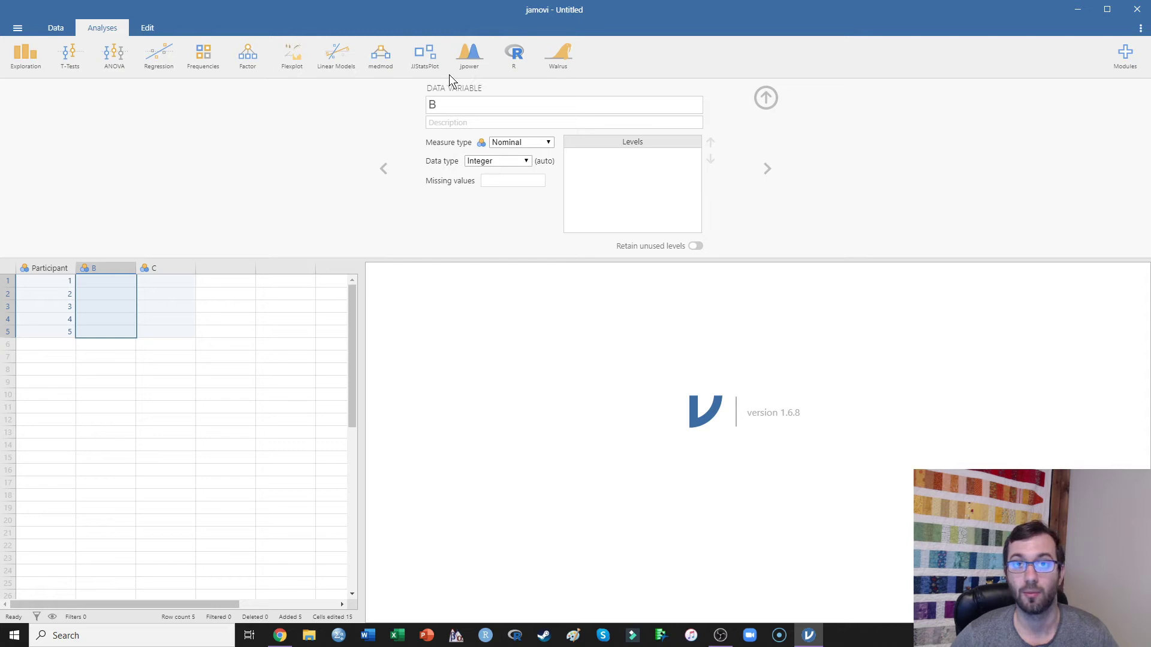
pyautogui.moveTo(595, 101)
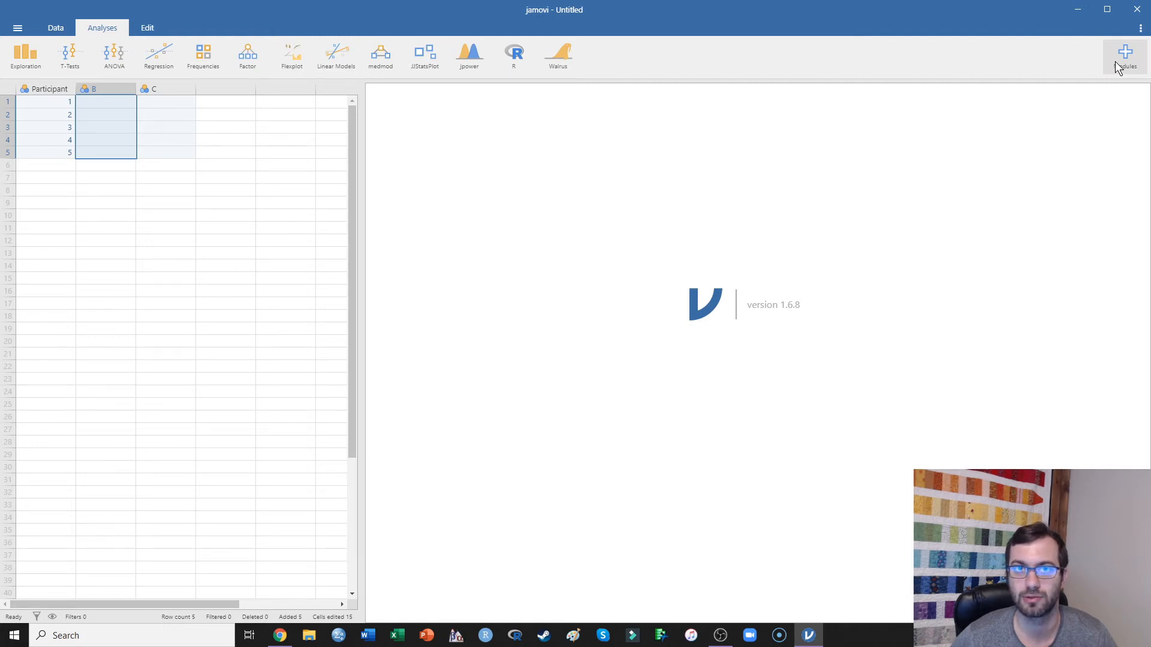
pyautogui.moveTo(1080, 44)
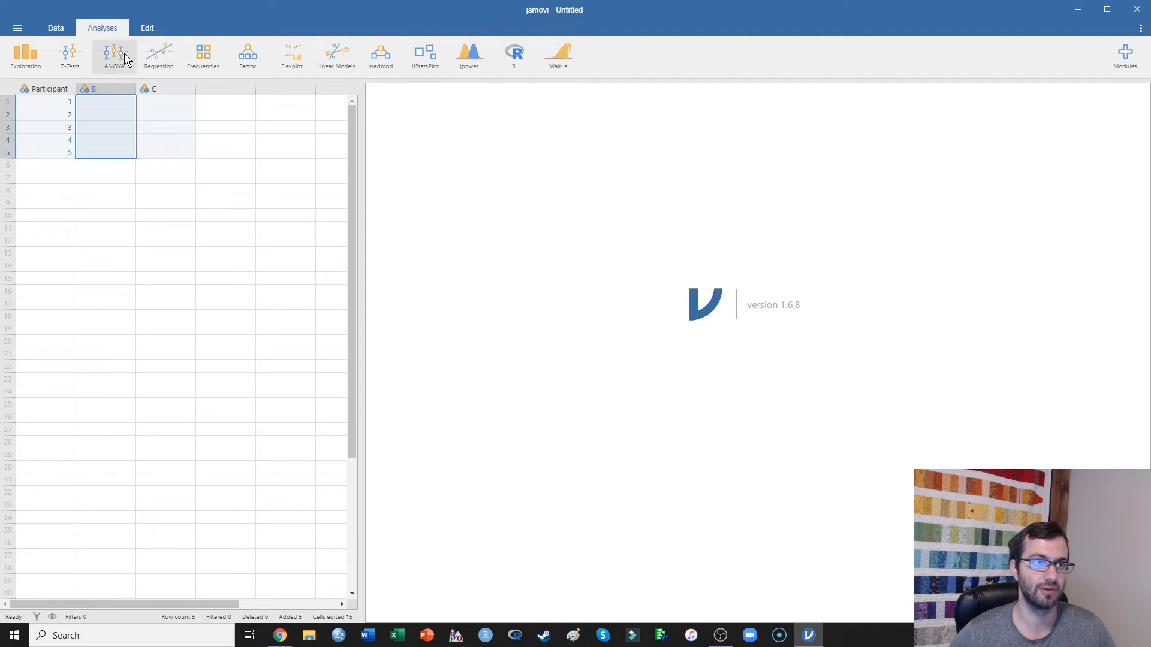
pyautogui.moveTo(246, 22)
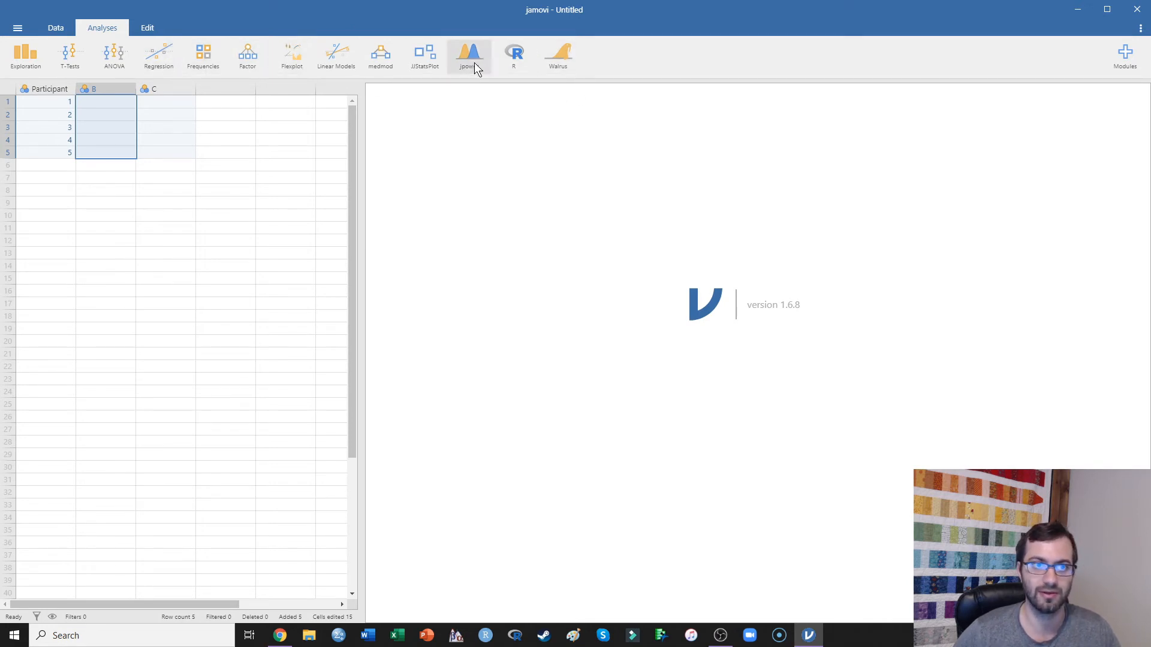
pyautogui.moveTo(1117, 62)
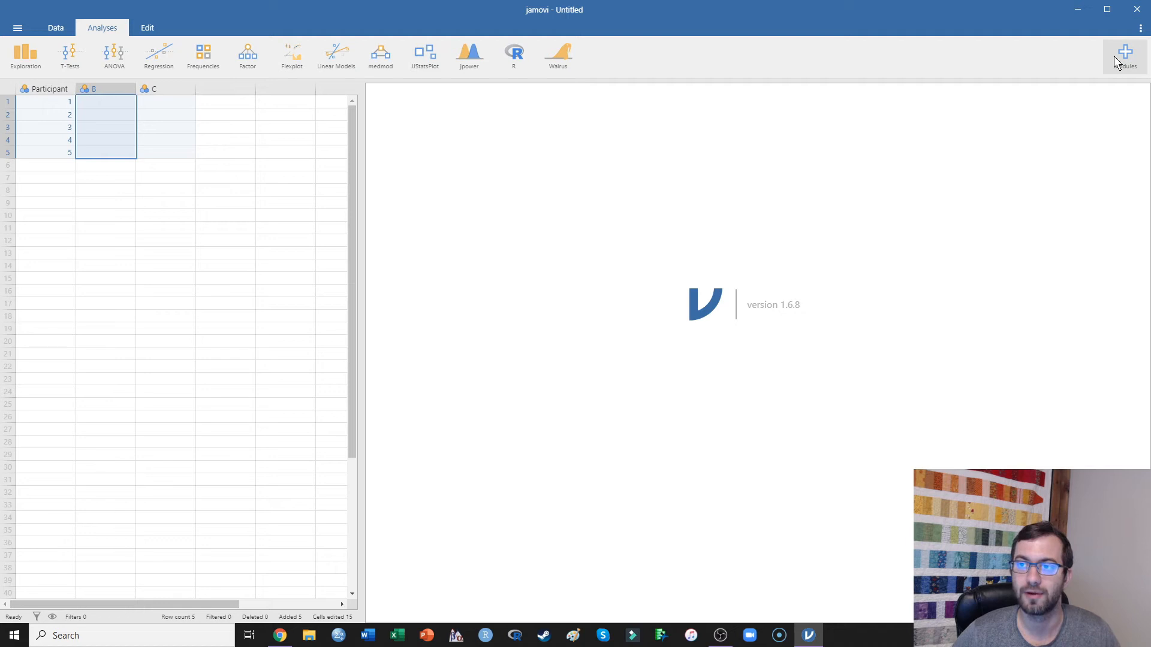
# - Show the Modules menu listing library options and installed modules like jpower and walrus
pyautogui.click(1125, 52)
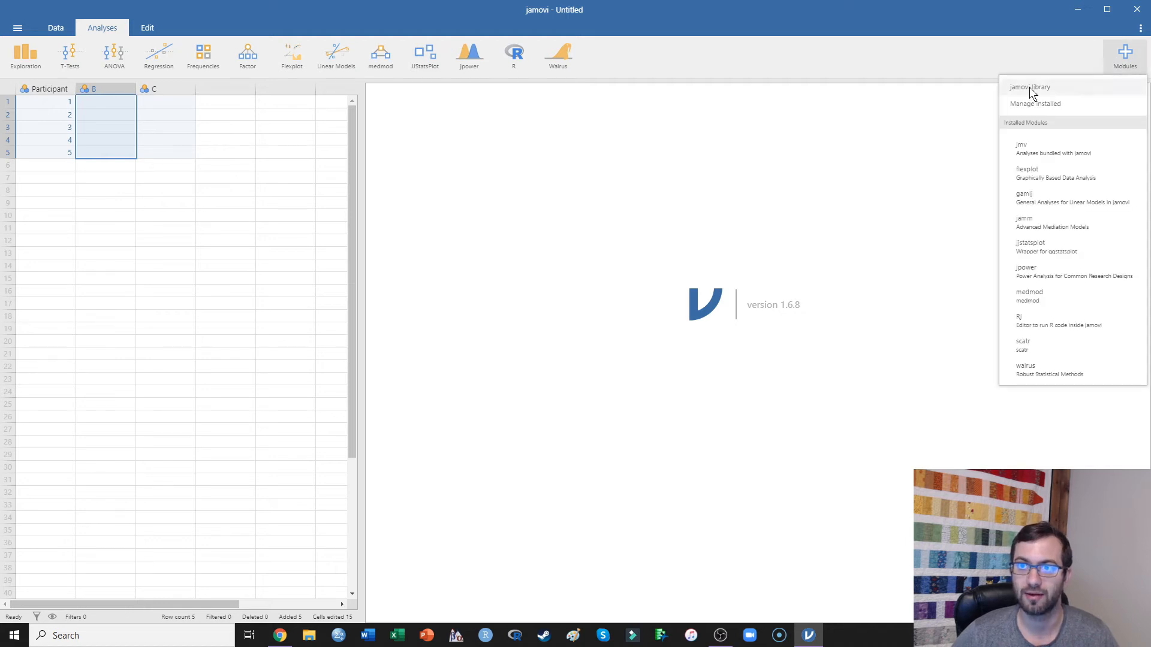
# - Browse the jamovi library's available modules, confirming gamlj and jpower show as installed
pyautogui.click(1034, 87)
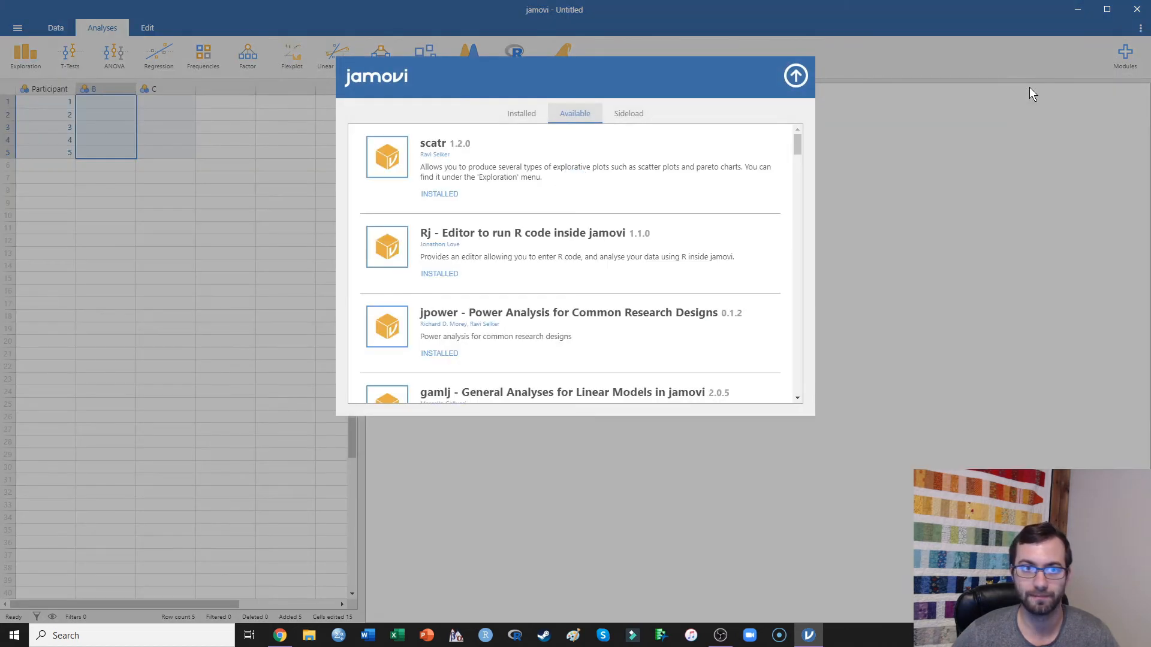
pyautogui.moveTo(521, 204)
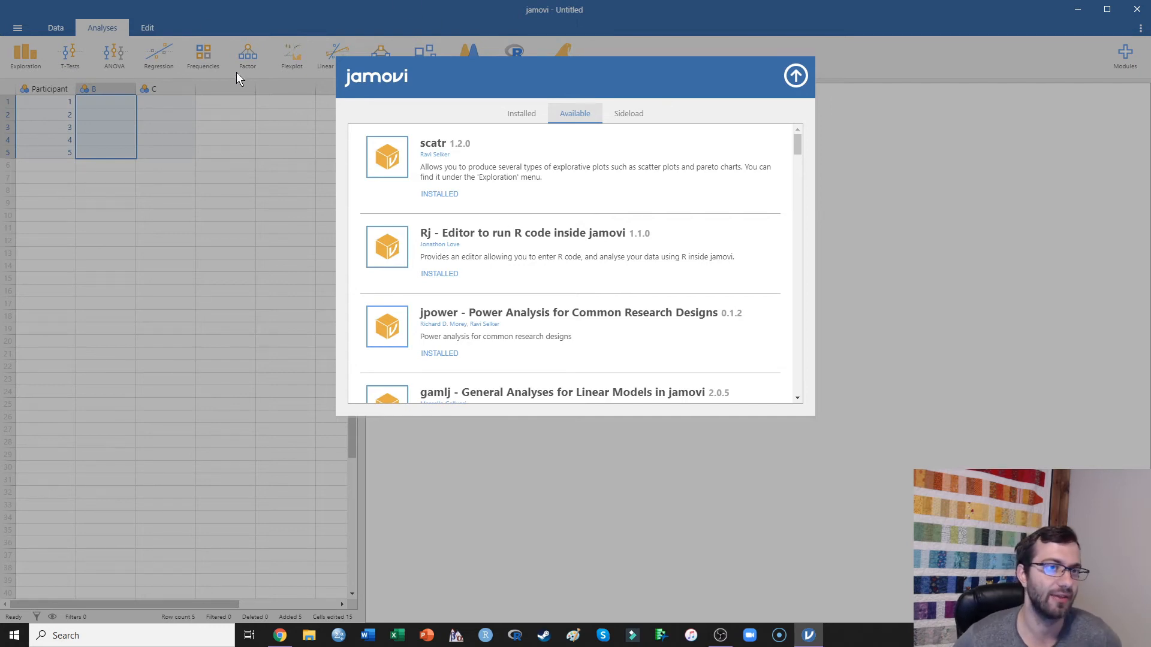
pyautogui.moveTo(370, 62)
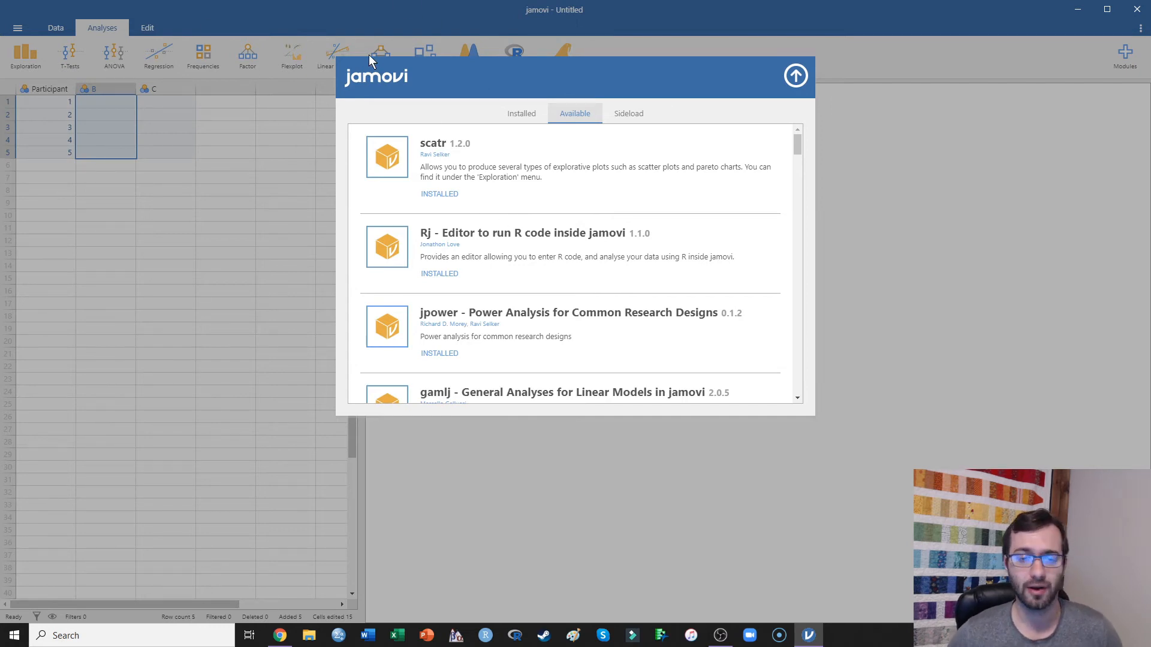
pyautogui.moveTo(541, 249)
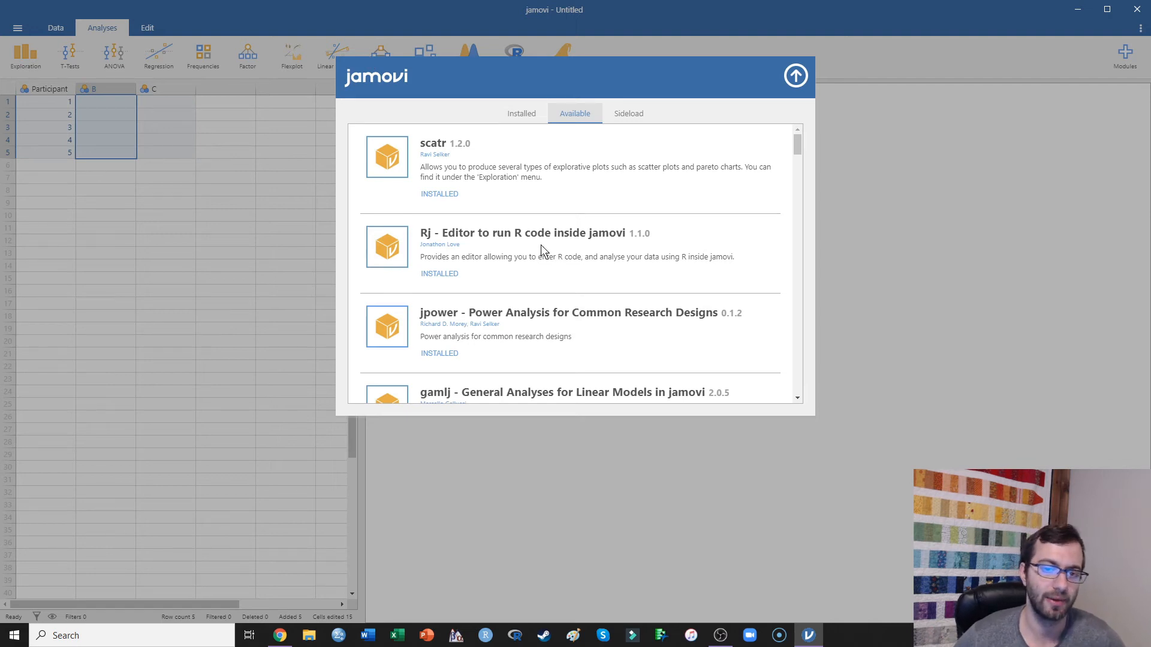
pyautogui.scroll(-3)
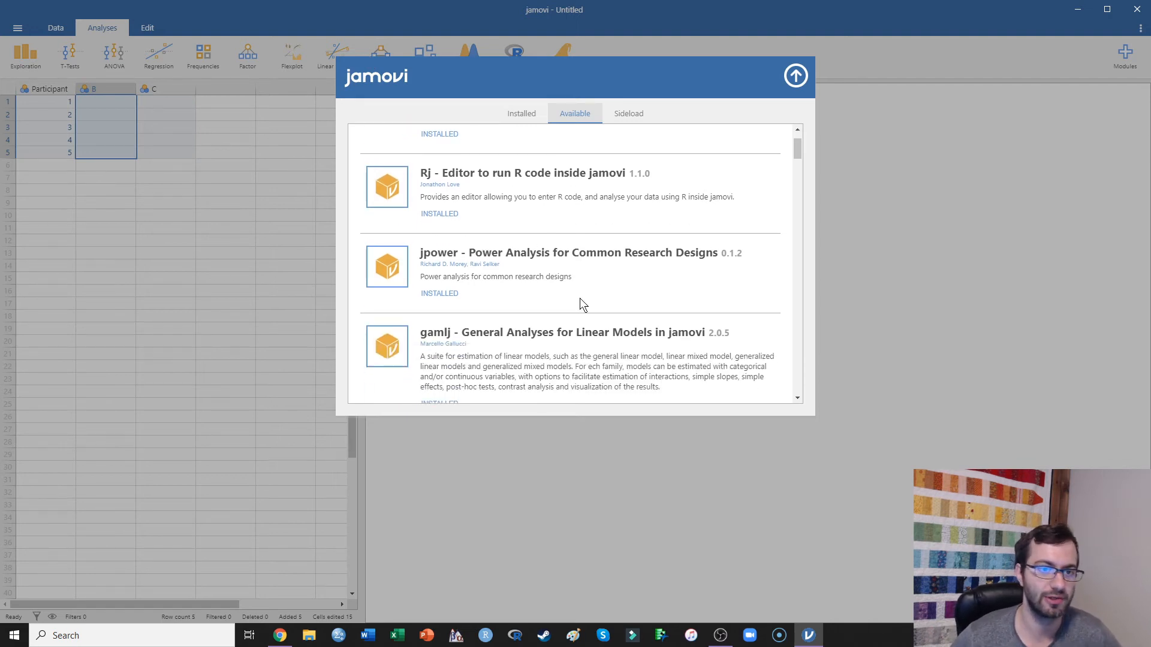
pyautogui.moveTo(480, 273)
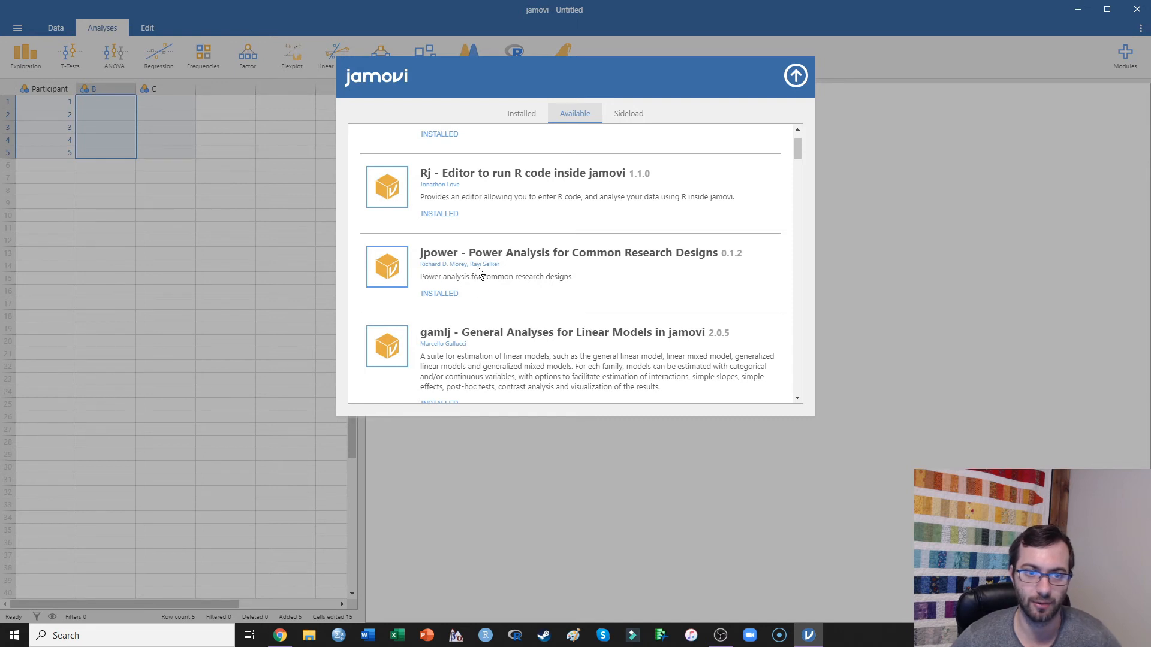
pyautogui.moveTo(504, 264)
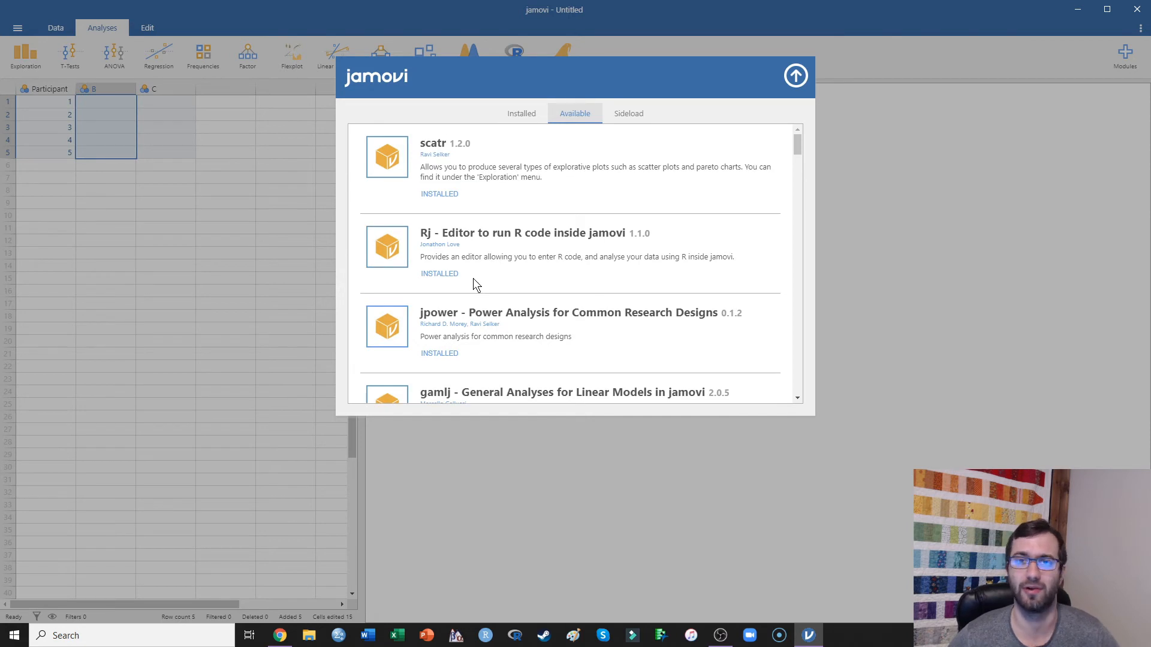
pyautogui.moveTo(396, 330)
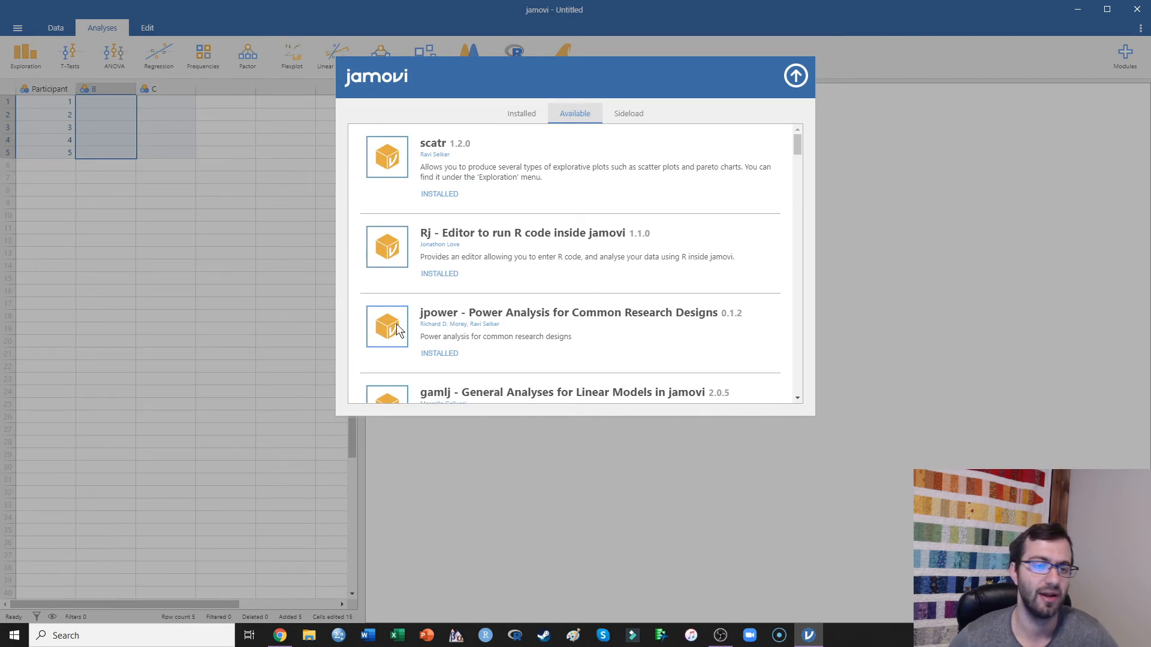
pyautogui.scroll(-3)
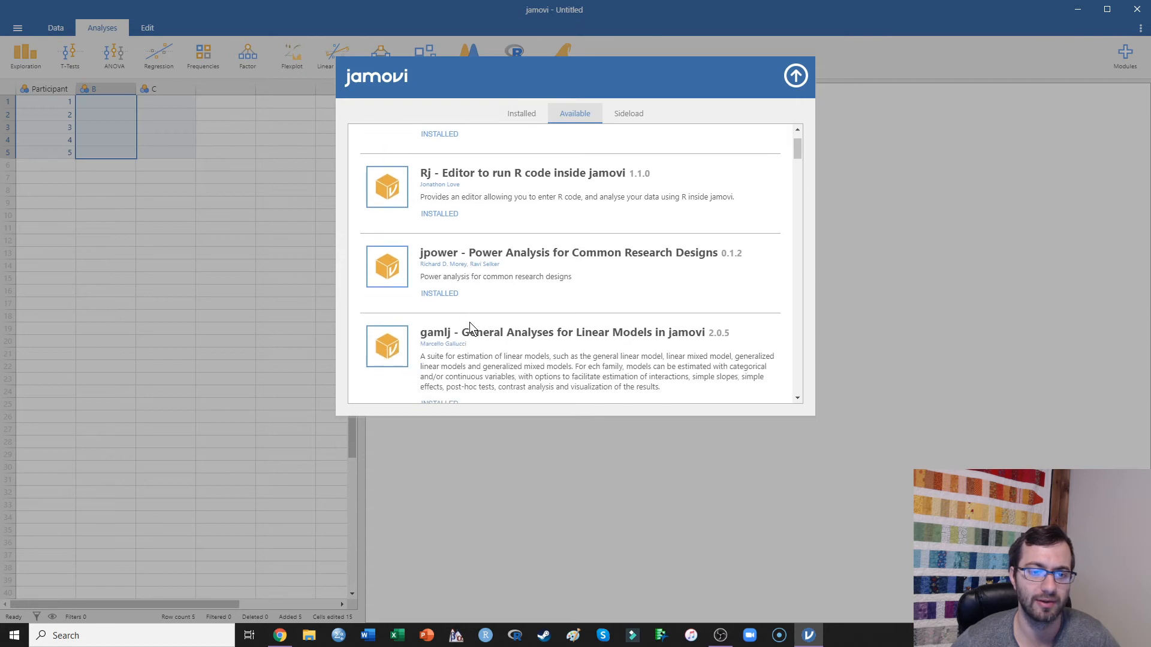
pyautogui.scroll(-3)
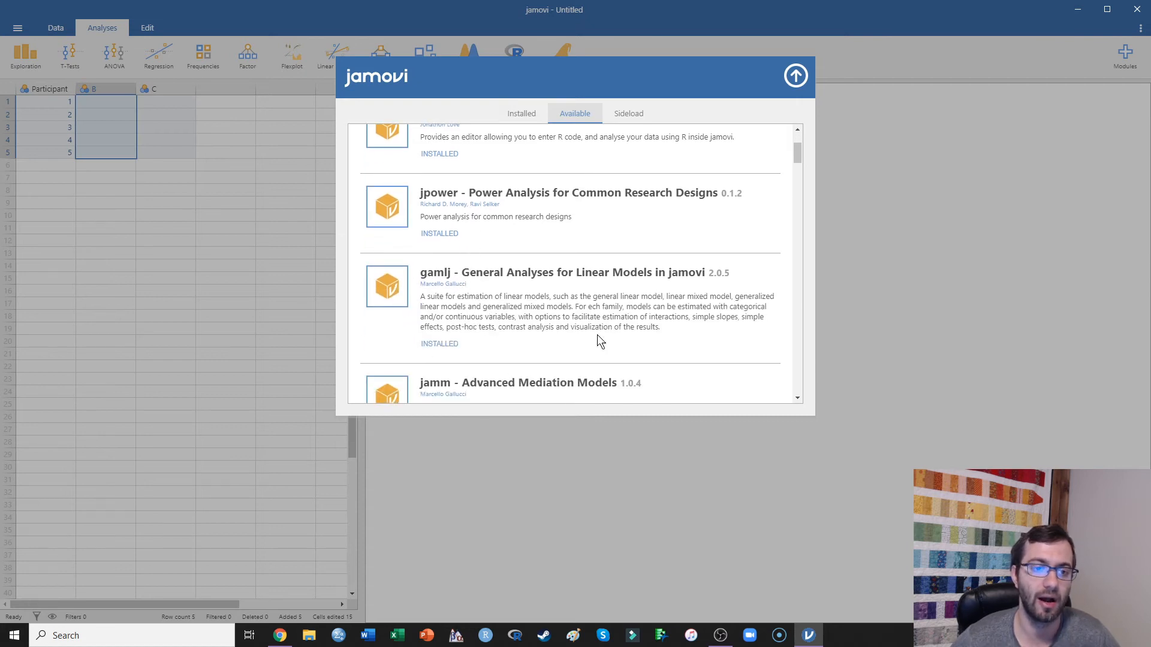
pyautogui.moveTo(397, 283)
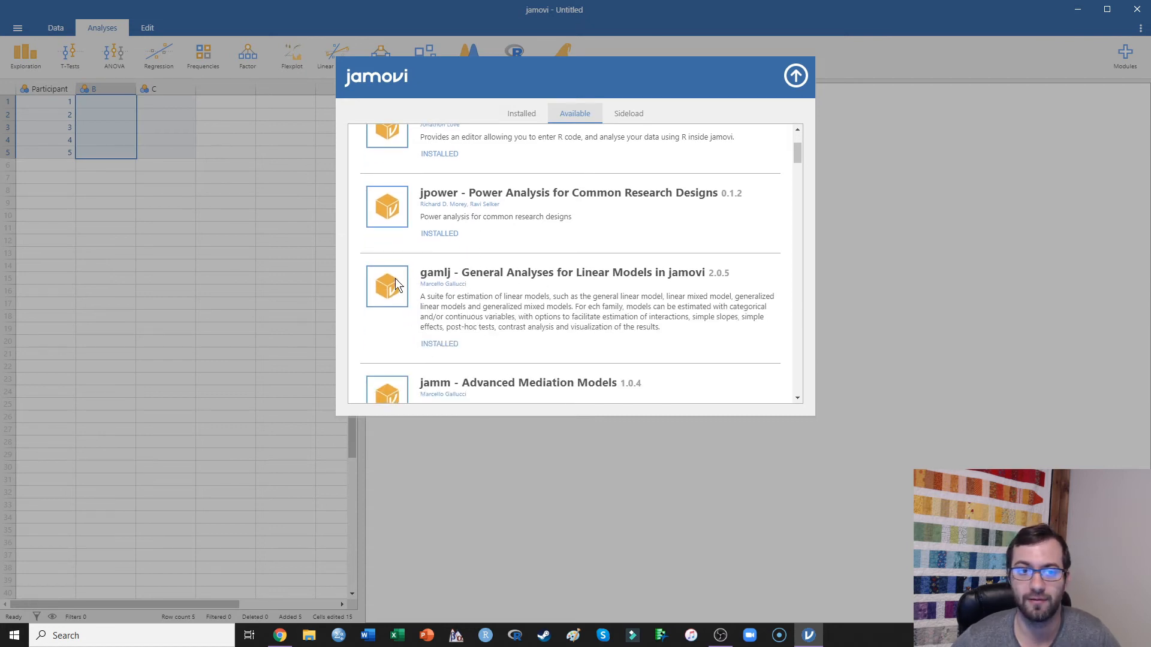
pyautogui.moveTo(507, 288)
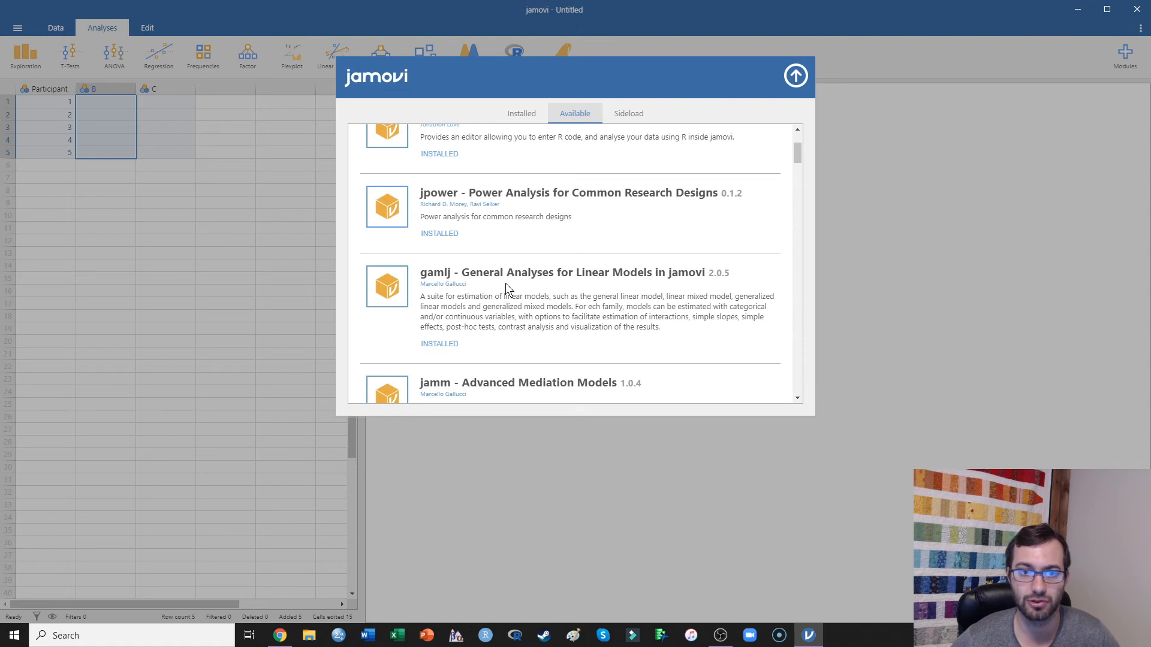
pyautogui.moveTo(716, 280)
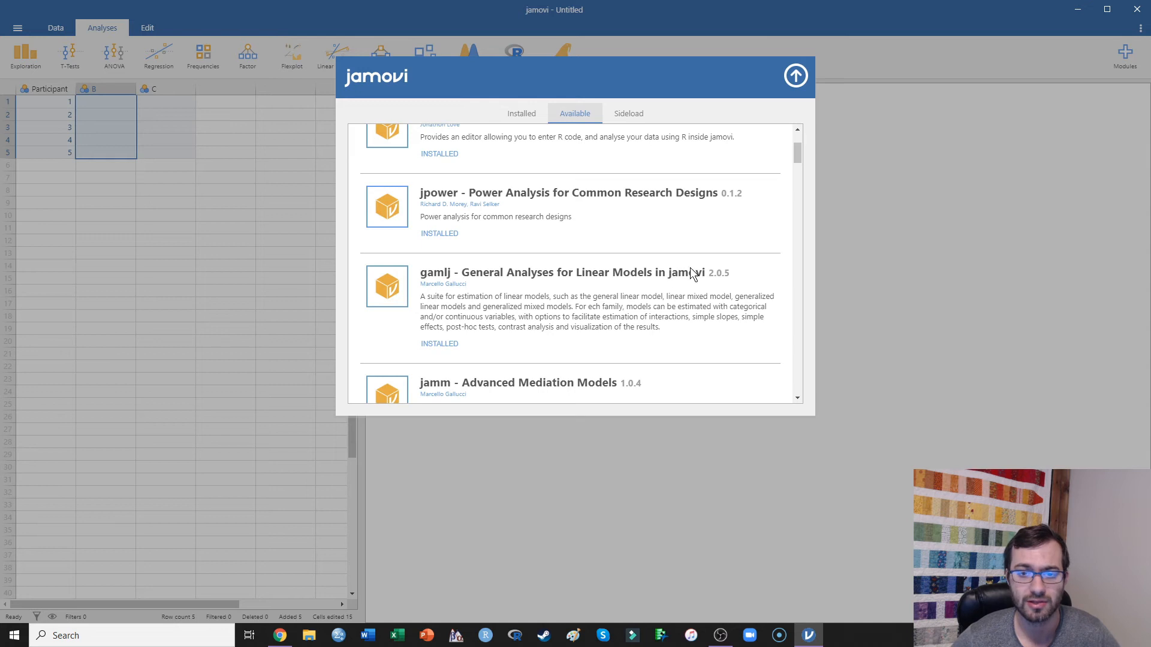
pyautogui.moveTo(588, 364)
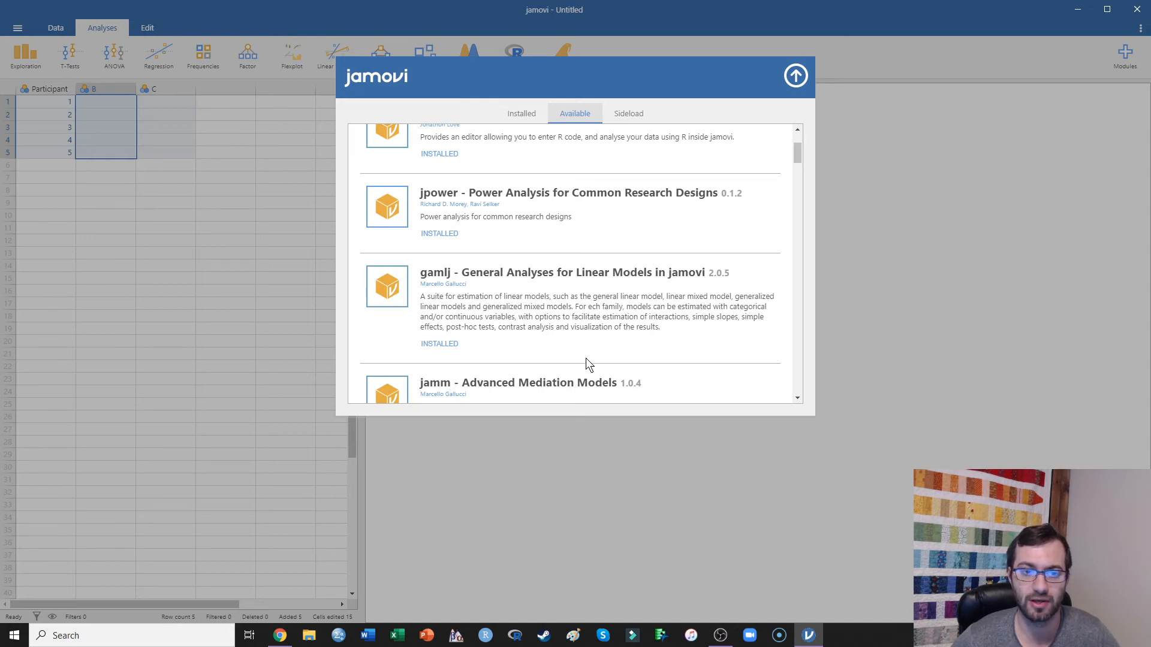
pyautogui.moveTo(424, 350)
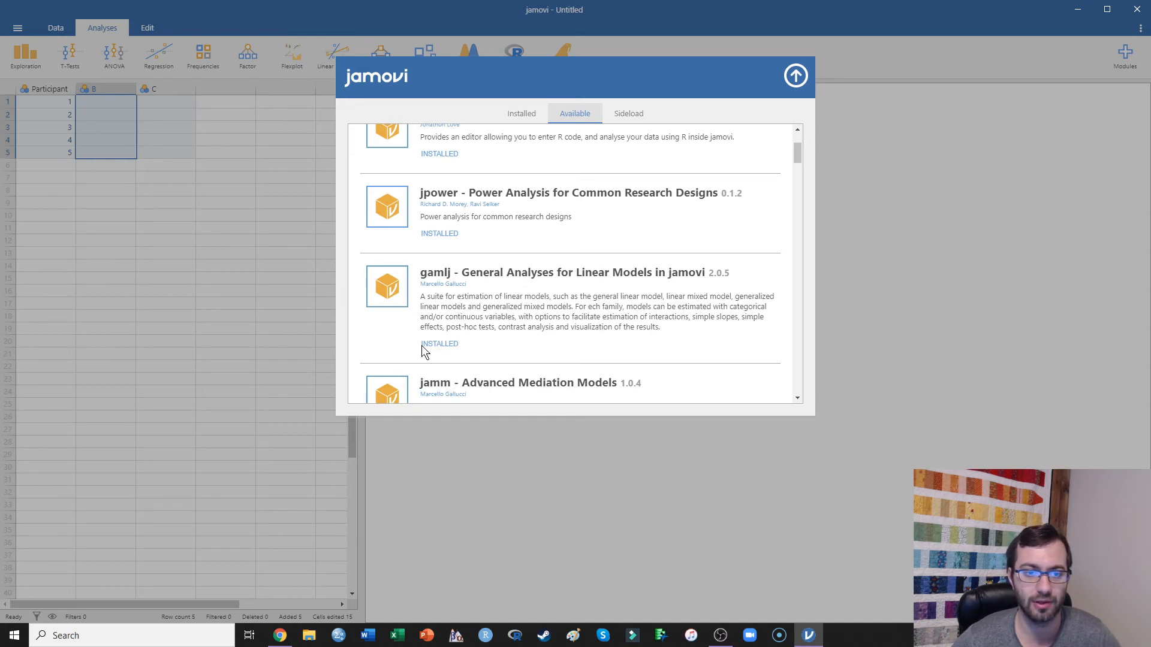
pyautogui.scroll(-3)
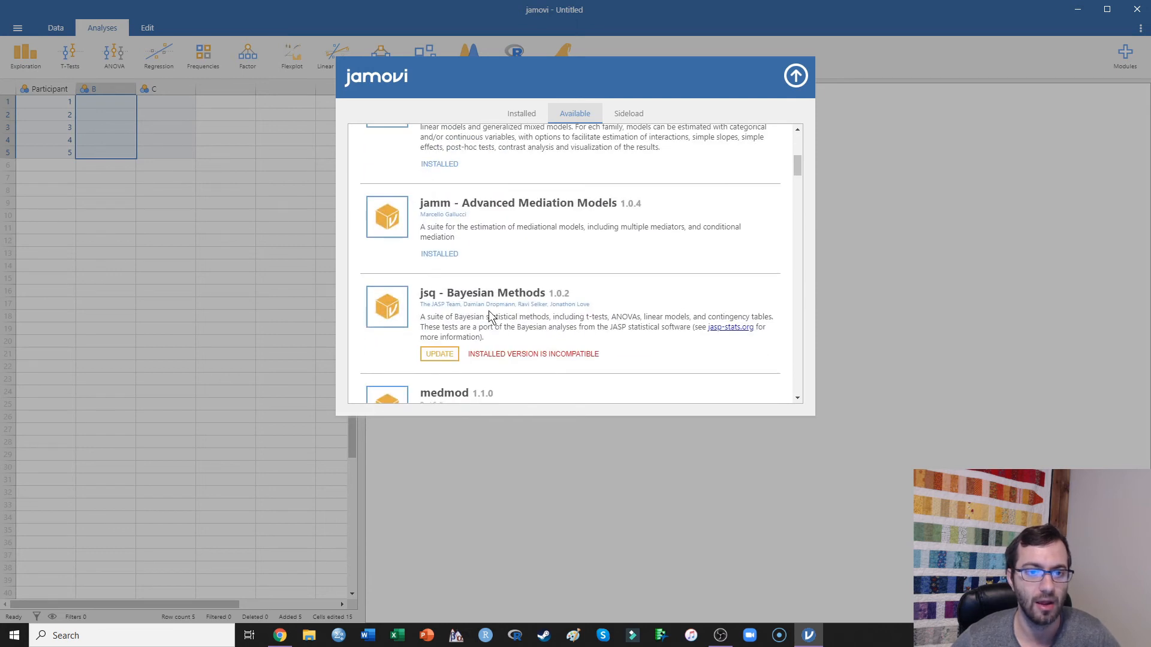
pyautogui.scroll(-3)
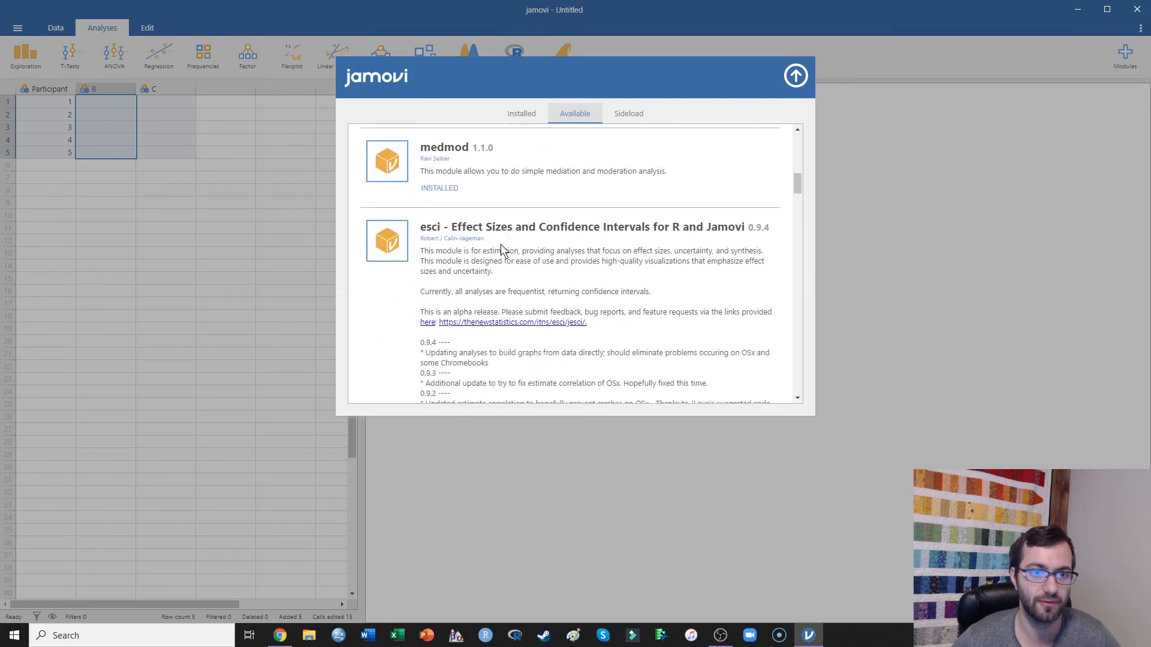
pyautogui.scroll(-3)
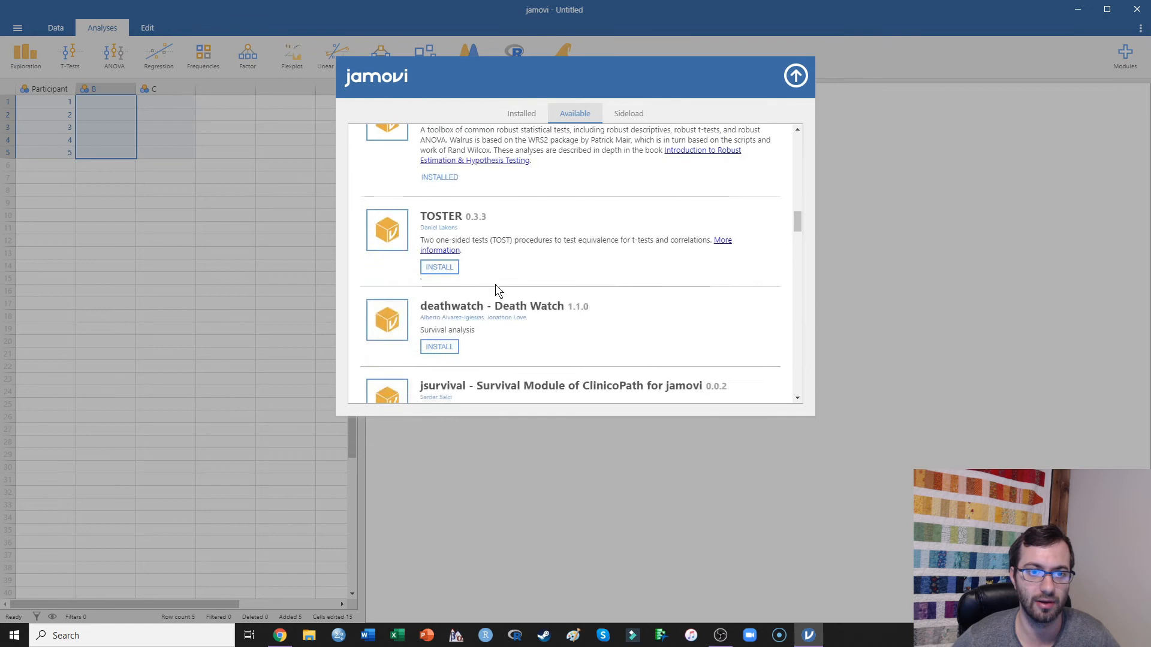
pyautogui.scroll(-3)
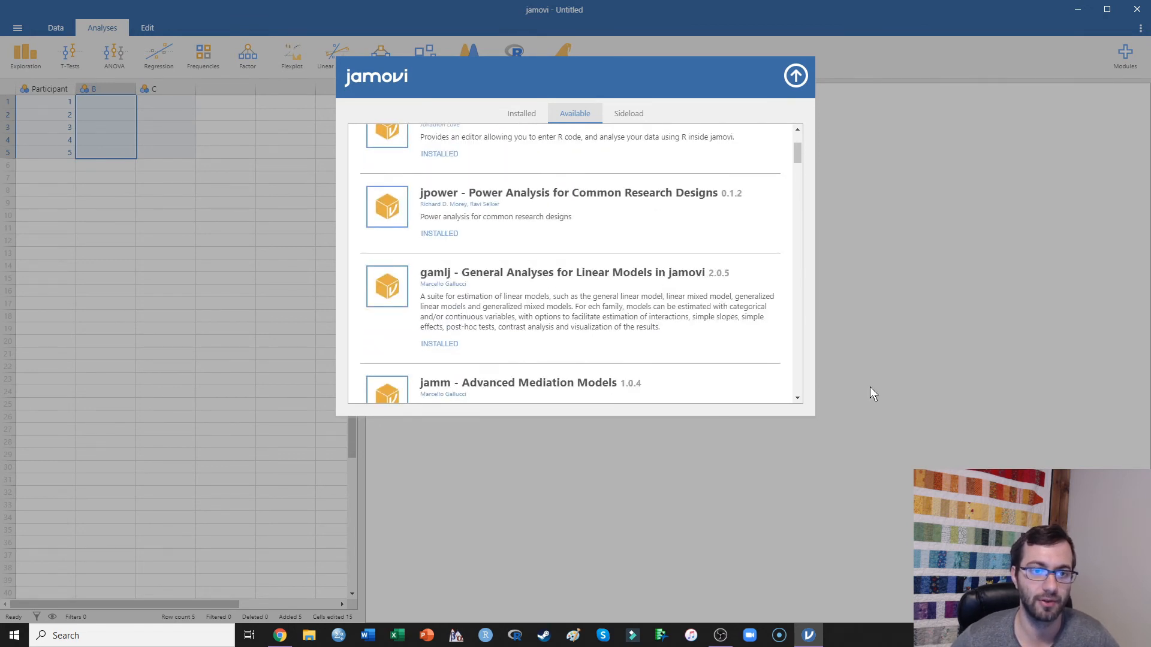
pyautogui.moveTo(271, 225)
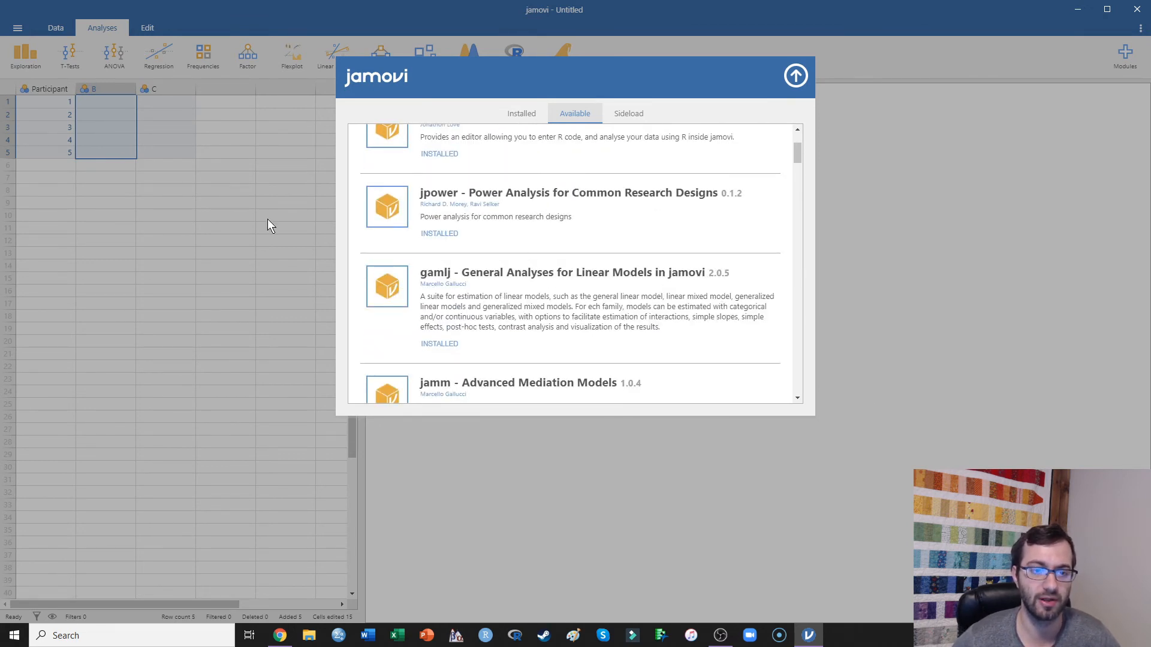
pyautogui.moveTo(457, 286)
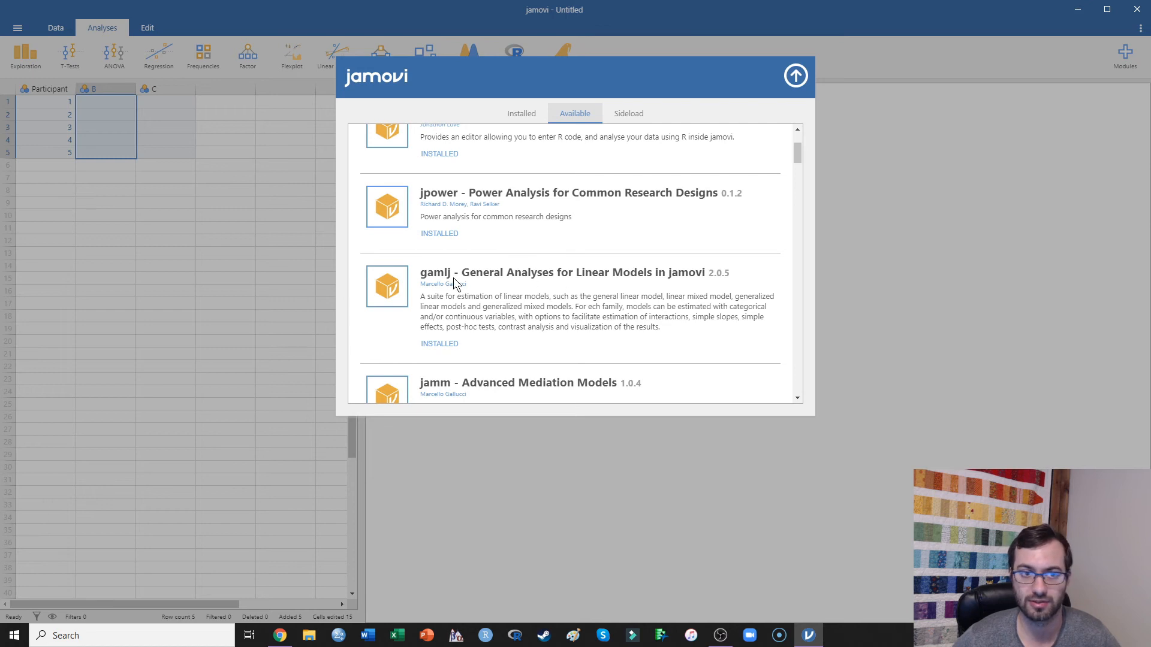
pyautogui.moveTo(660, 319)
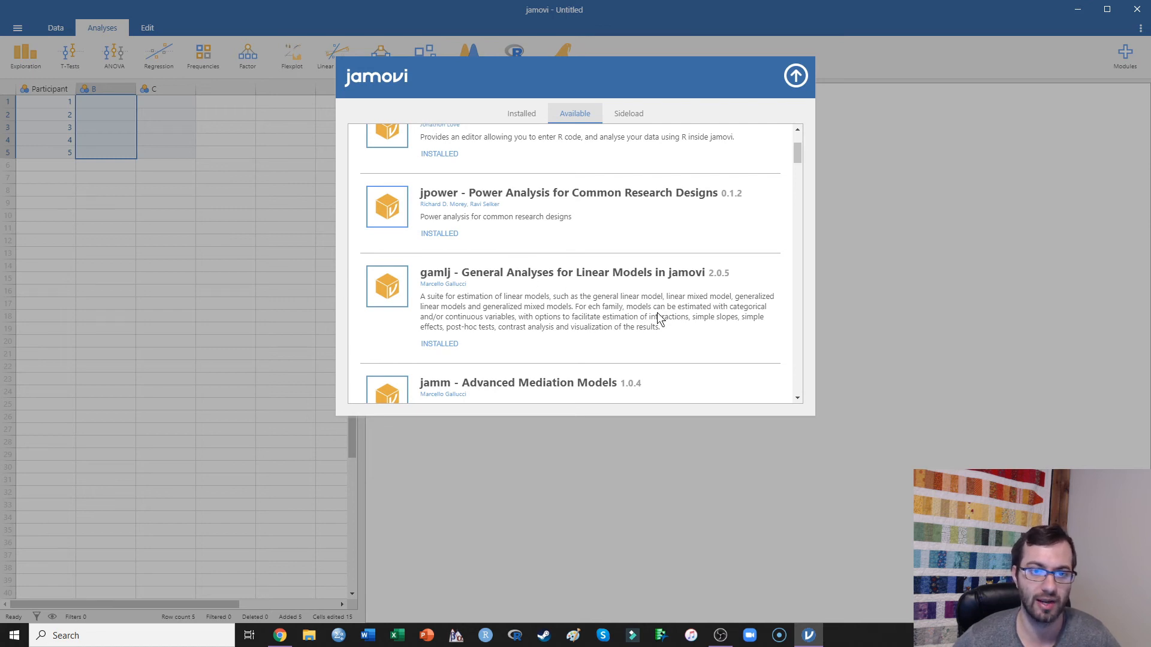
pyautogui.moveTo(558, 309)
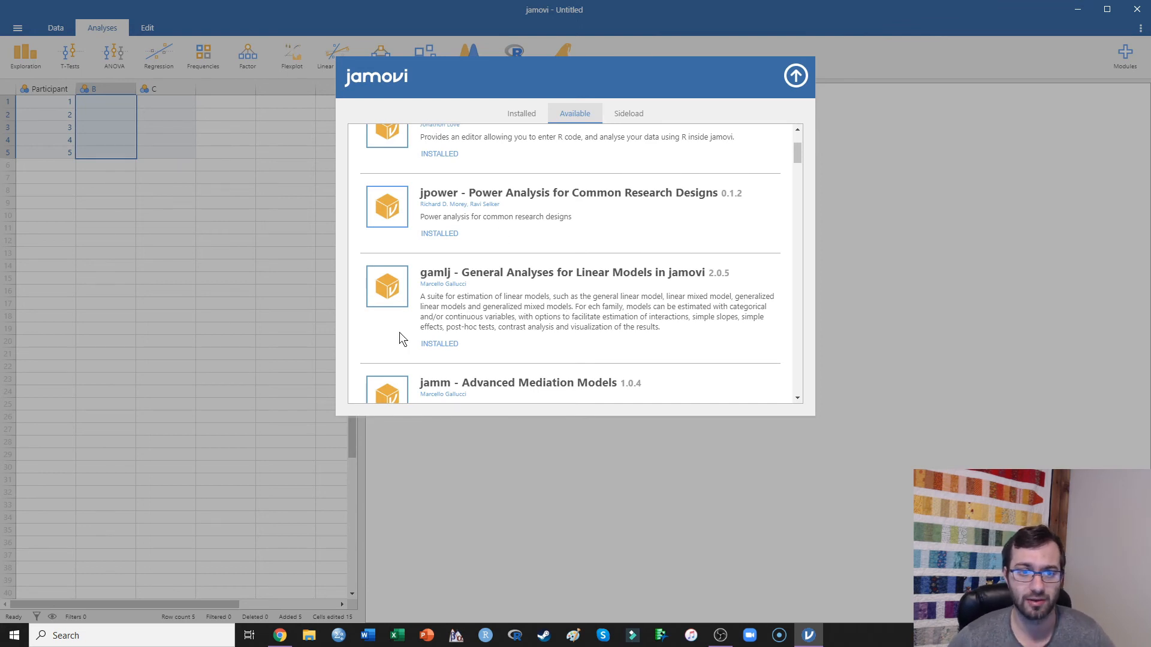
pyautogui.moveTo(621, 316)
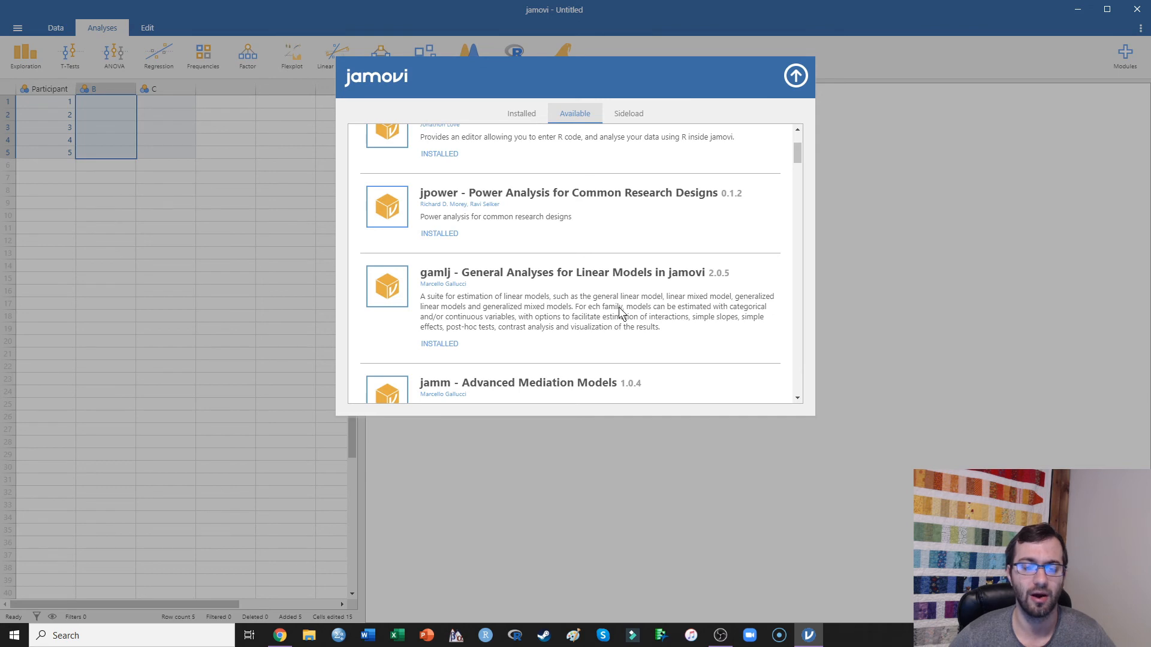
pyautogui.moveTo(607, 280)
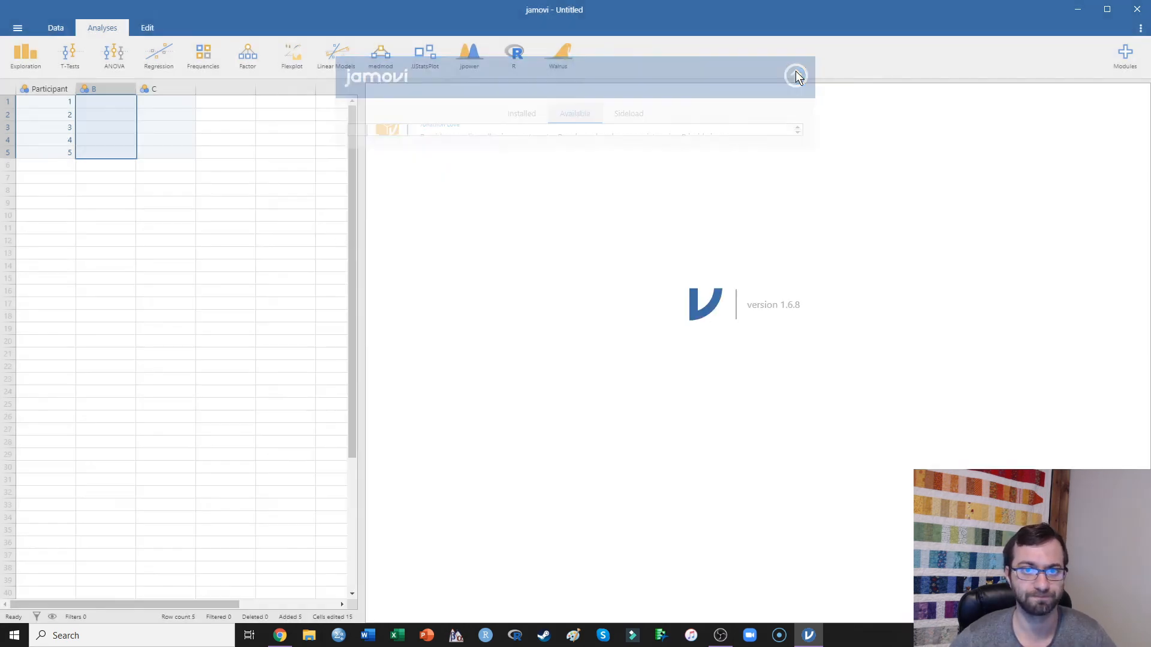
# - Close the module library and show the GAMLj Linear Models analyses menu
pyautogui.click(796, 76)
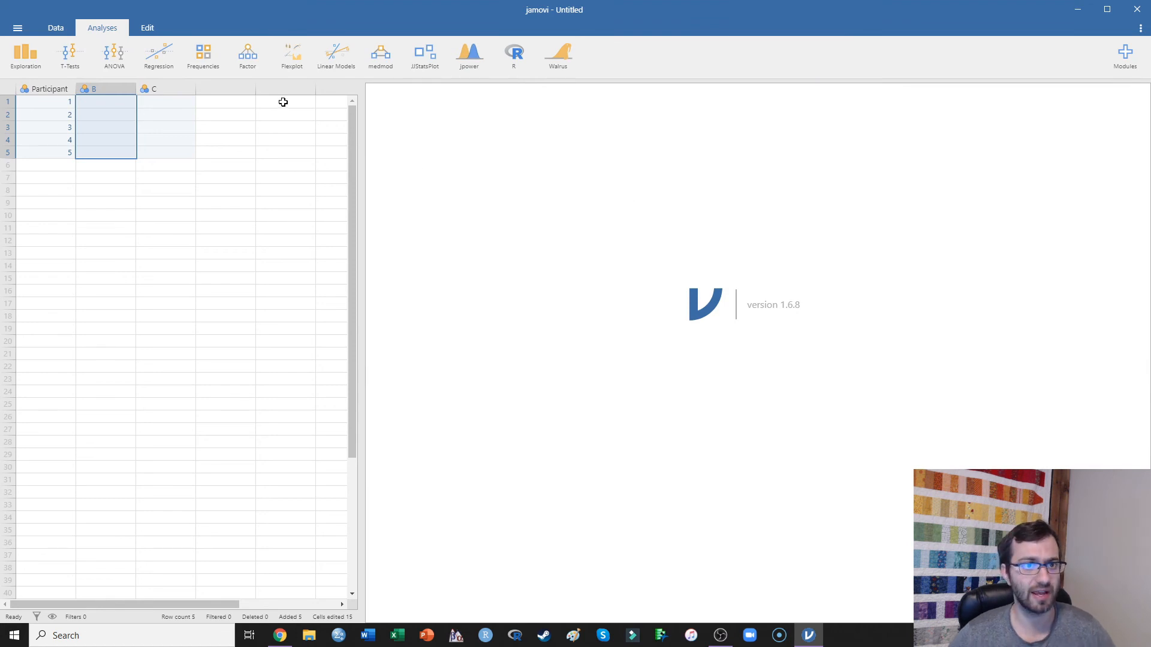
pyautogui.moveTo(336, 71)
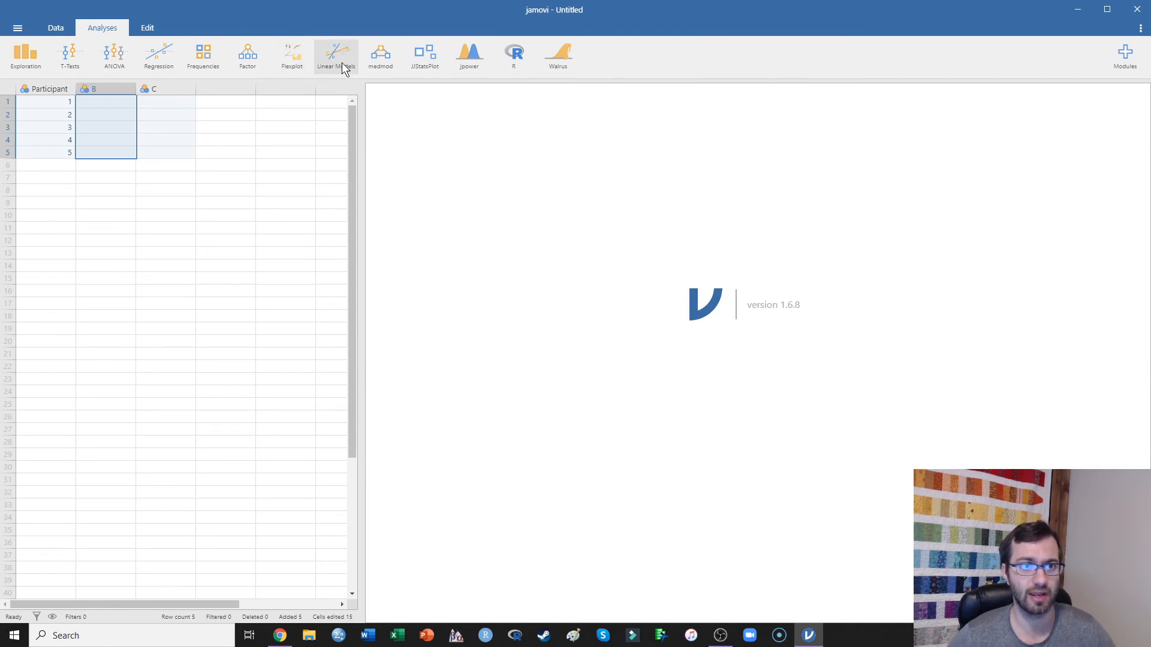
pyautogui.click(336, 50)
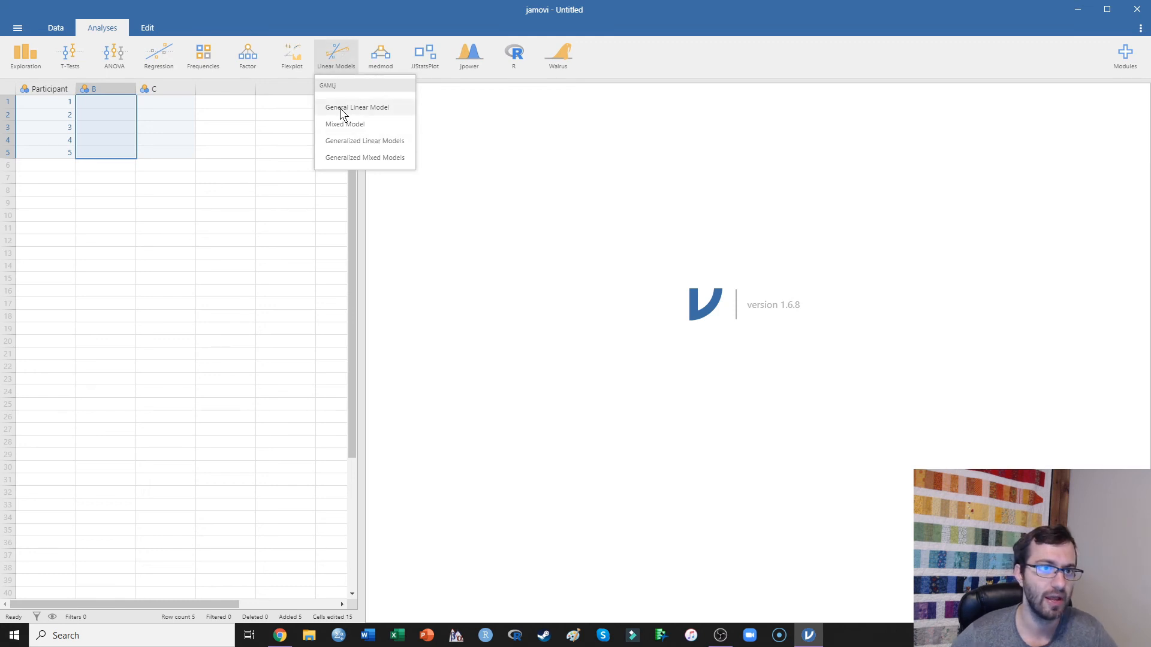
pyautogui.moveTo(345, 127)
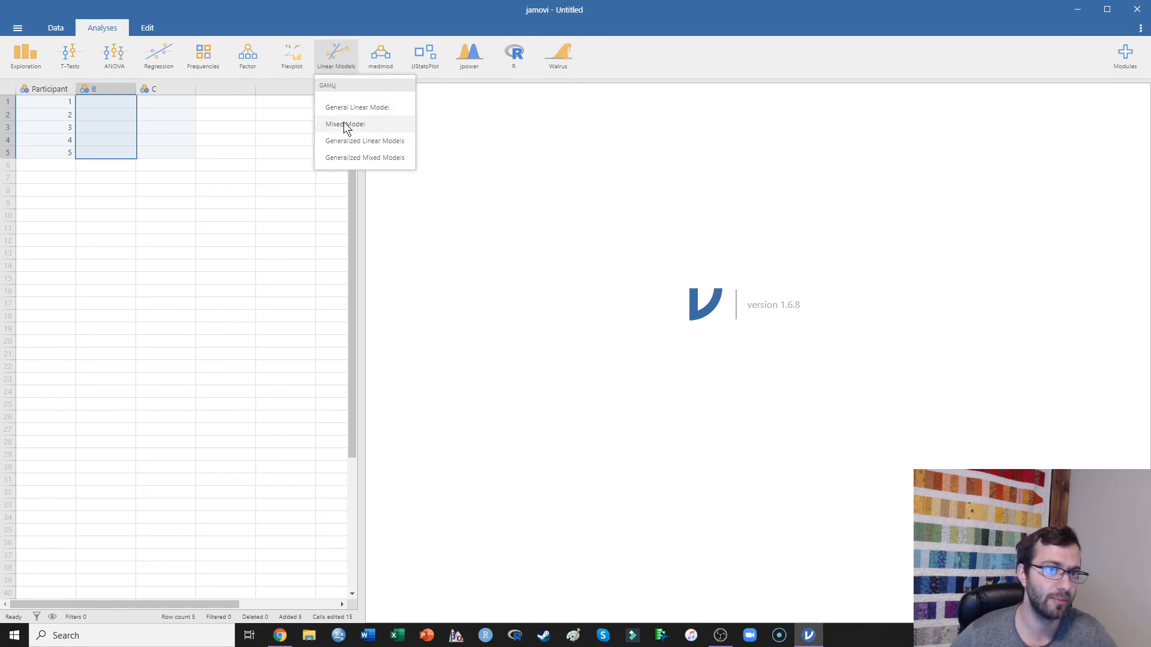
pyautogui.moveTo(379, 139)
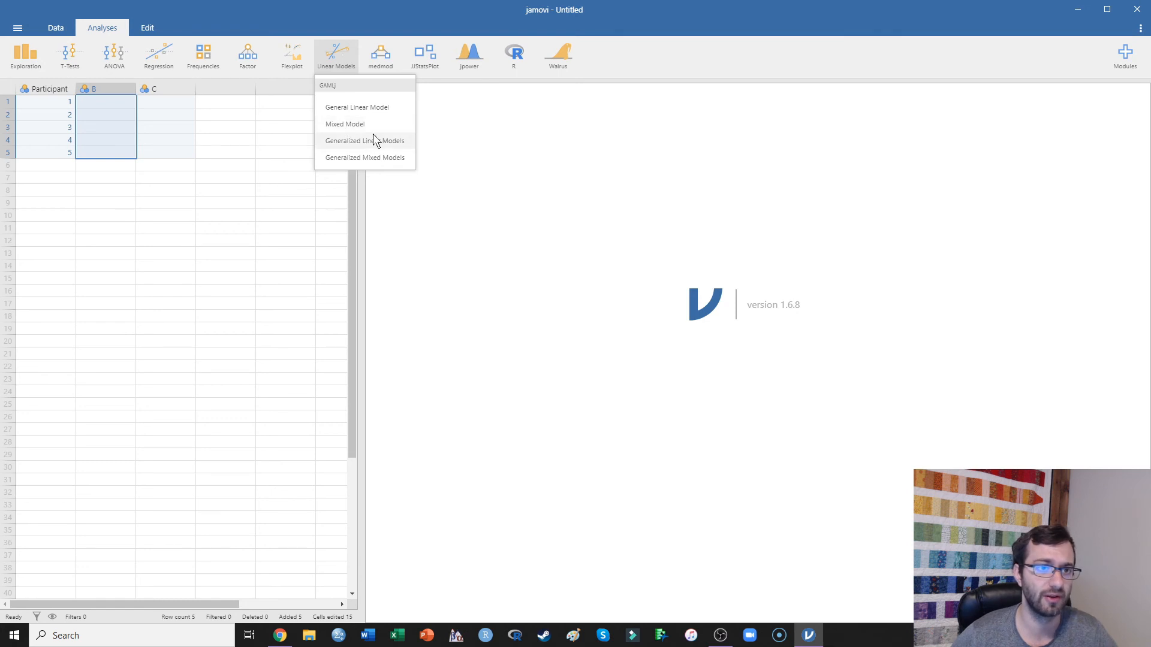
pyautogui.moveTo(358, 161)
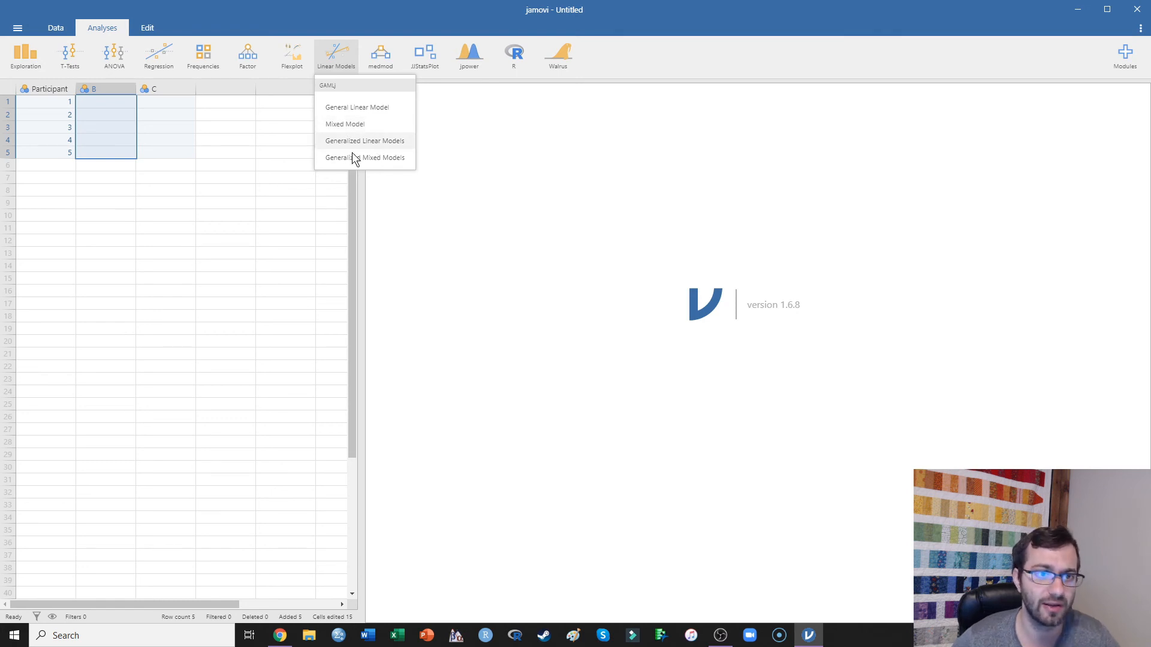
pyautogui.moveTo(383, 164)
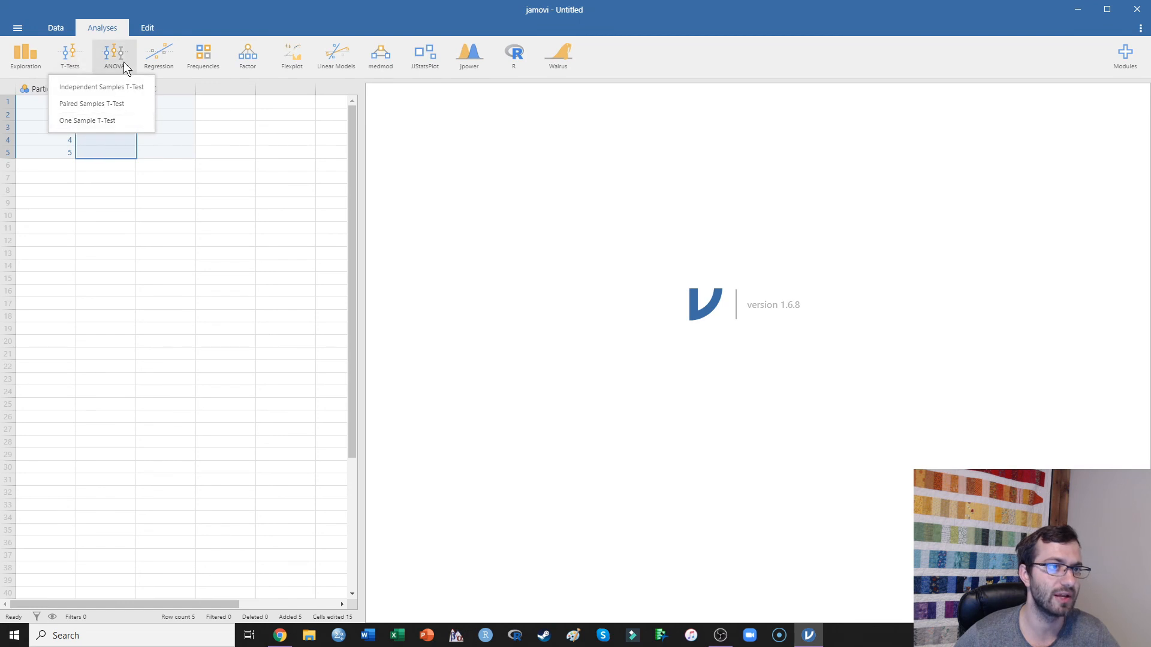
# - Browse the ANOVA and Regression menus, then return to the Linear Models menu
pyautogui.click(113, 51)
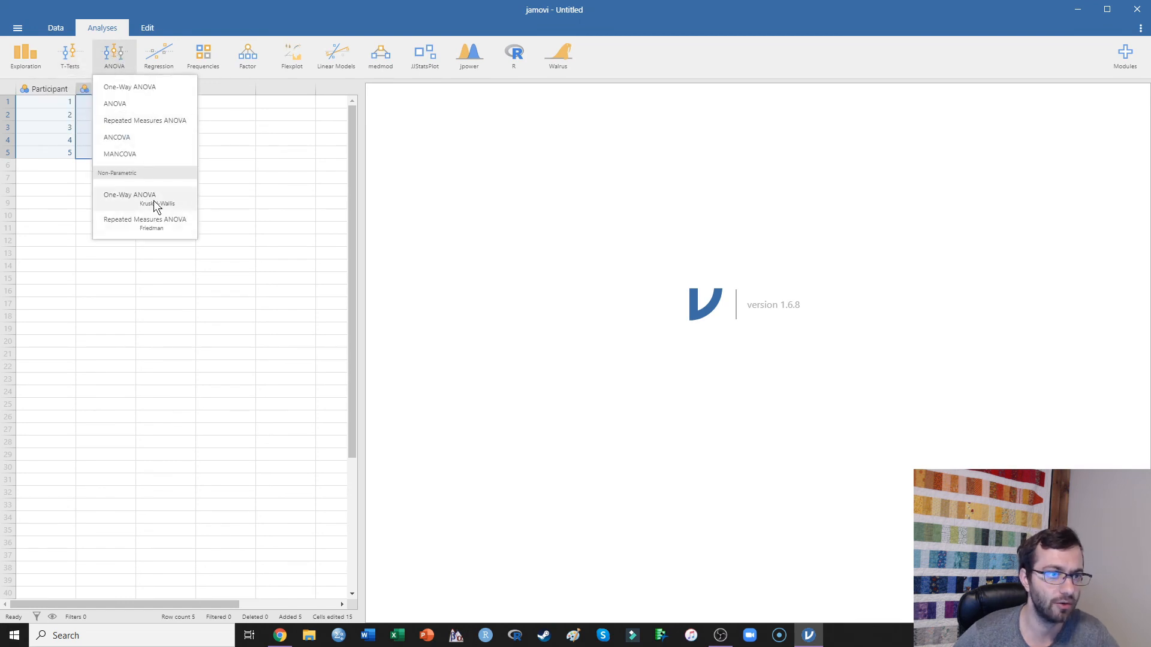
pyautogui.click(158, 54)
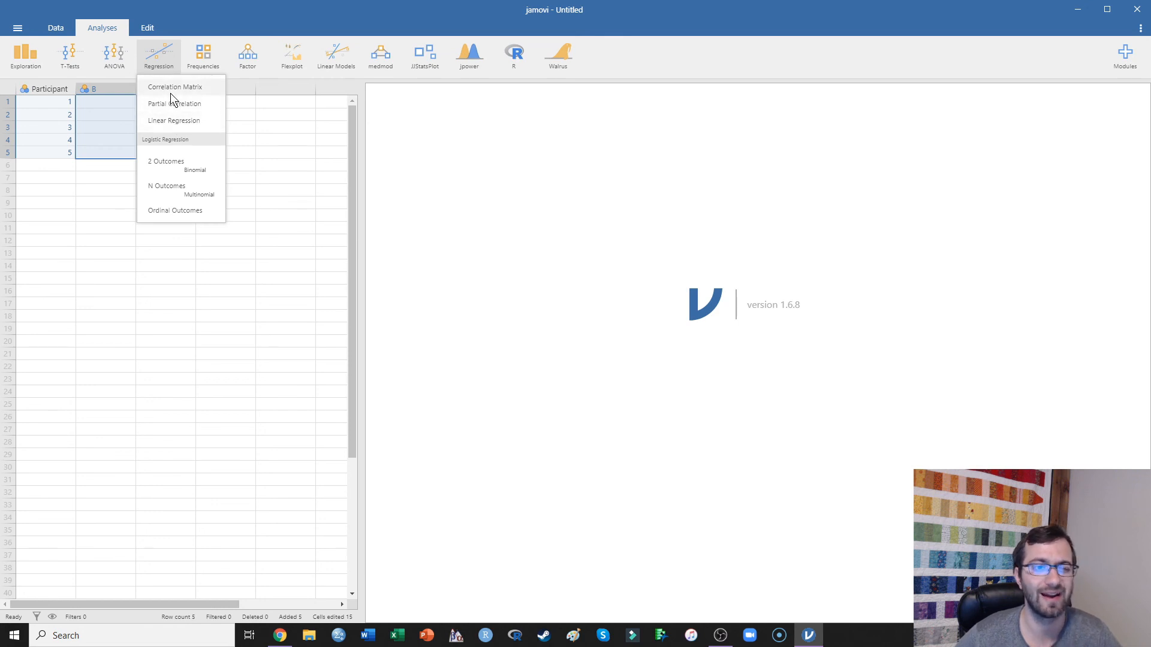
pyautogui.moveTo(168, 86)
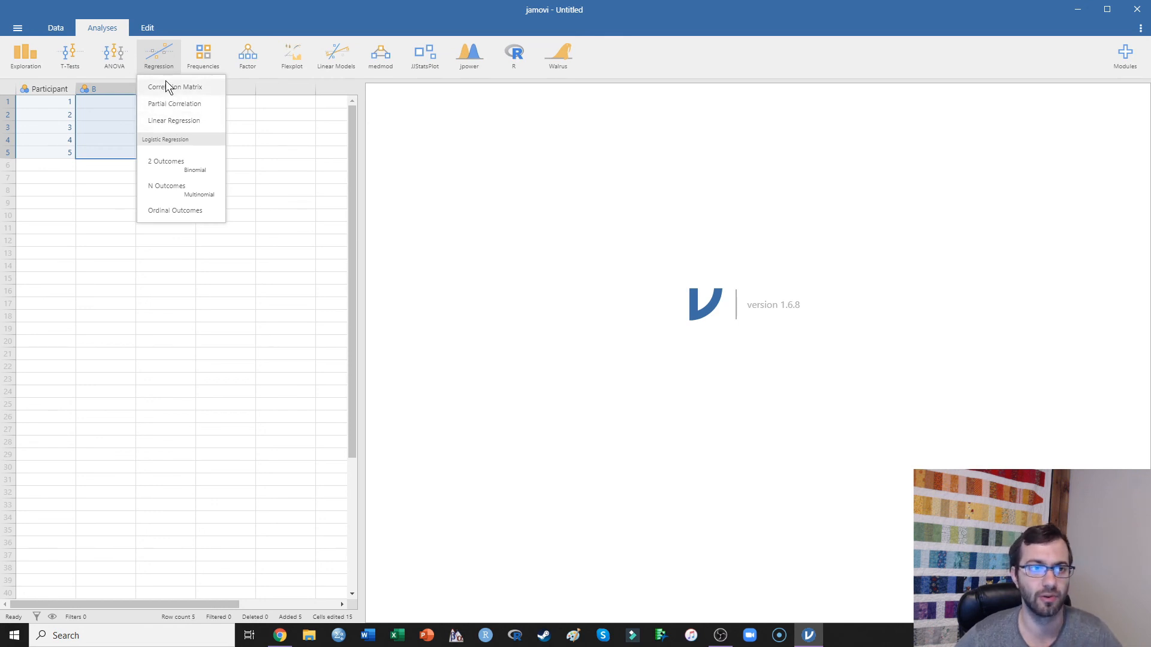
pyautogui.click(337, 54)
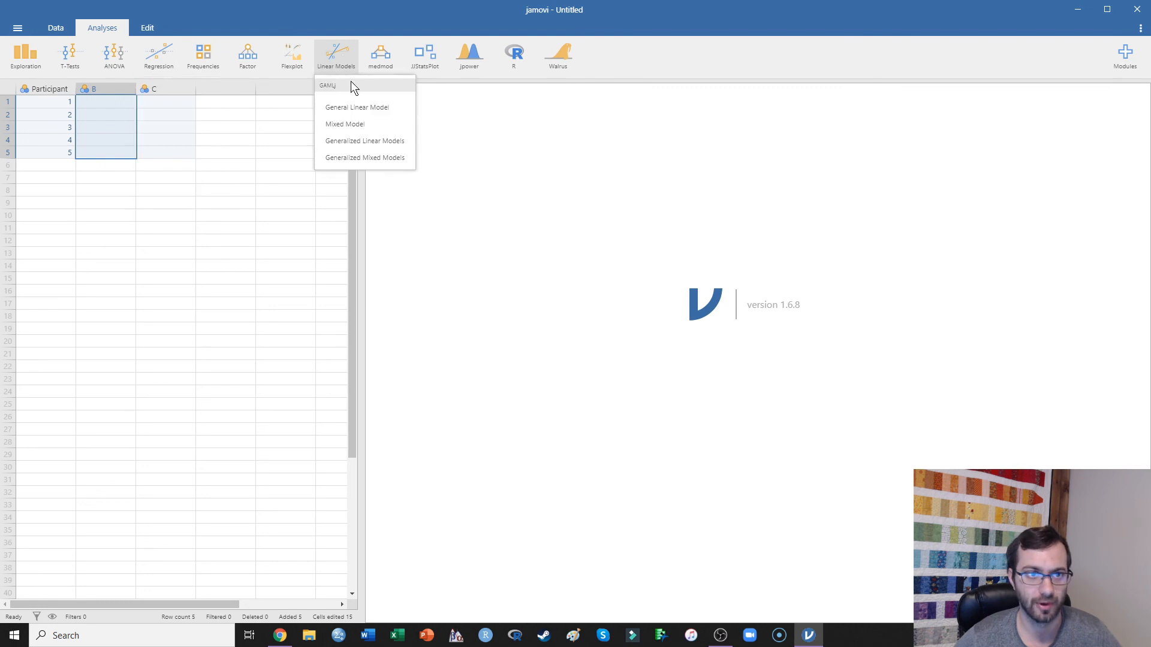
pyautogui.moveTo(259, 77)
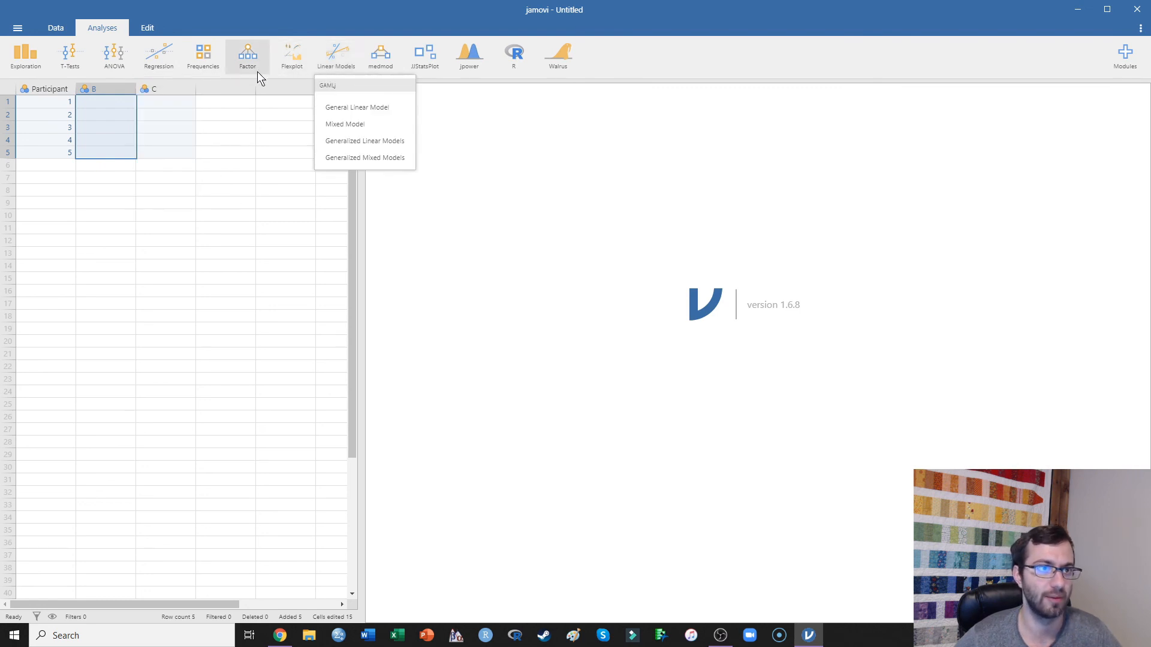
# - Show the Factor menu listing reliability, principal component, exploratory and confirmatory analyses
pyautogui.click(247, 54)
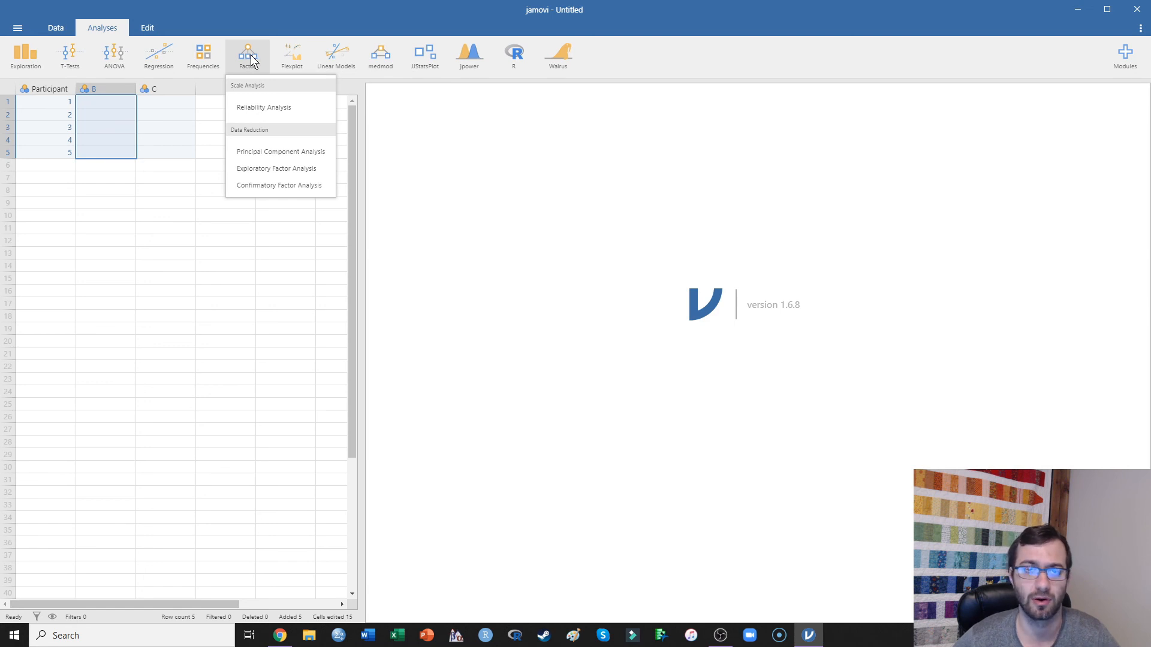
pyautogui.moveTo(274, 156)
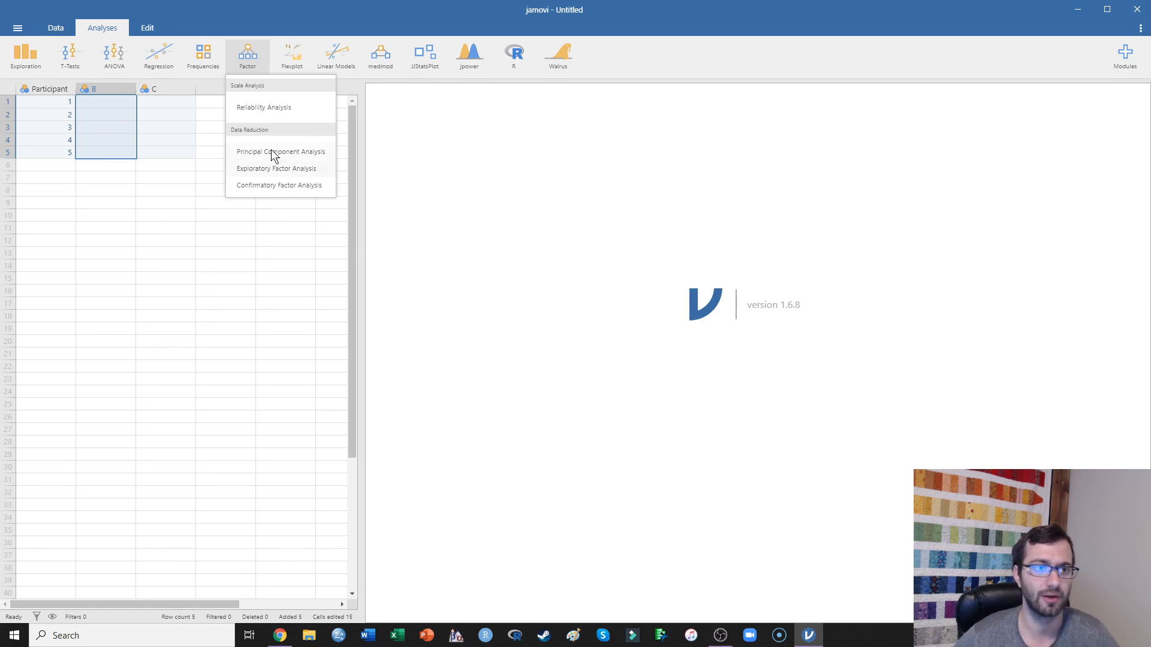
pyautogui.moveTo(275, 183)
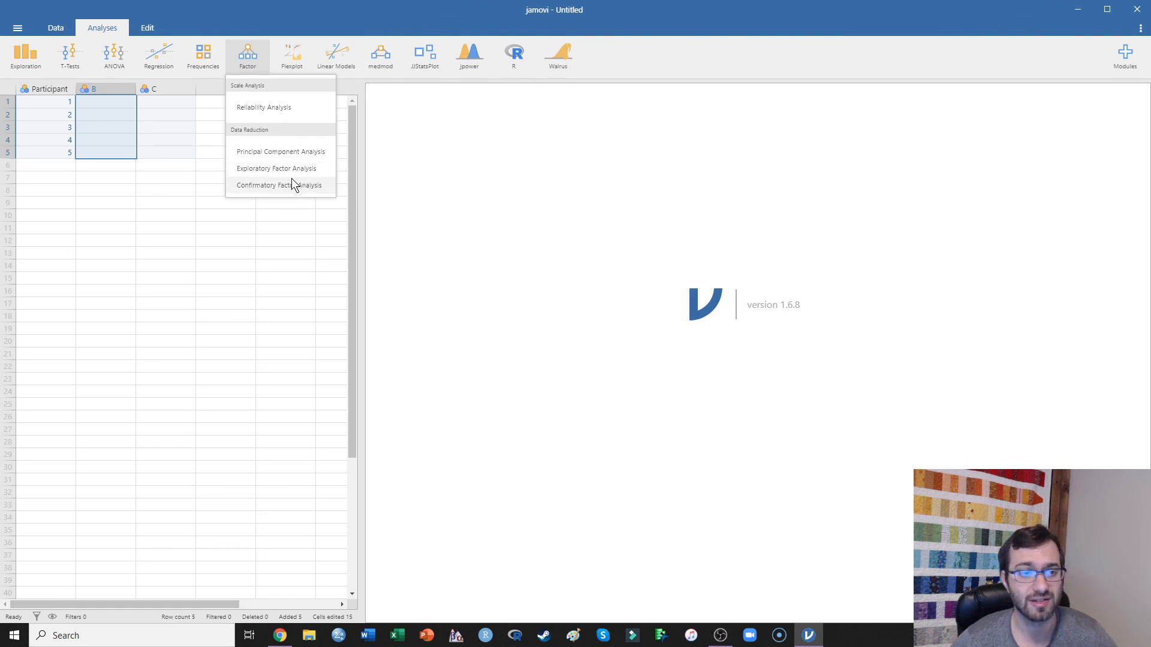
pyautogui.moveTo(266, 204)
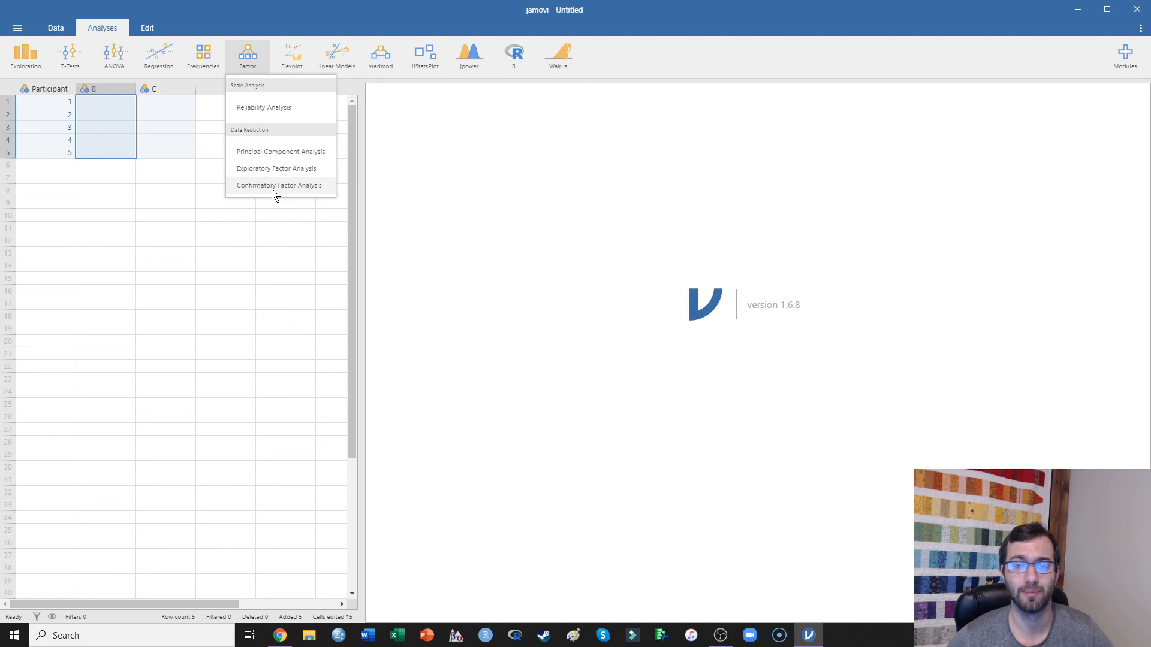
pyautogui.moveTo(273, 184)
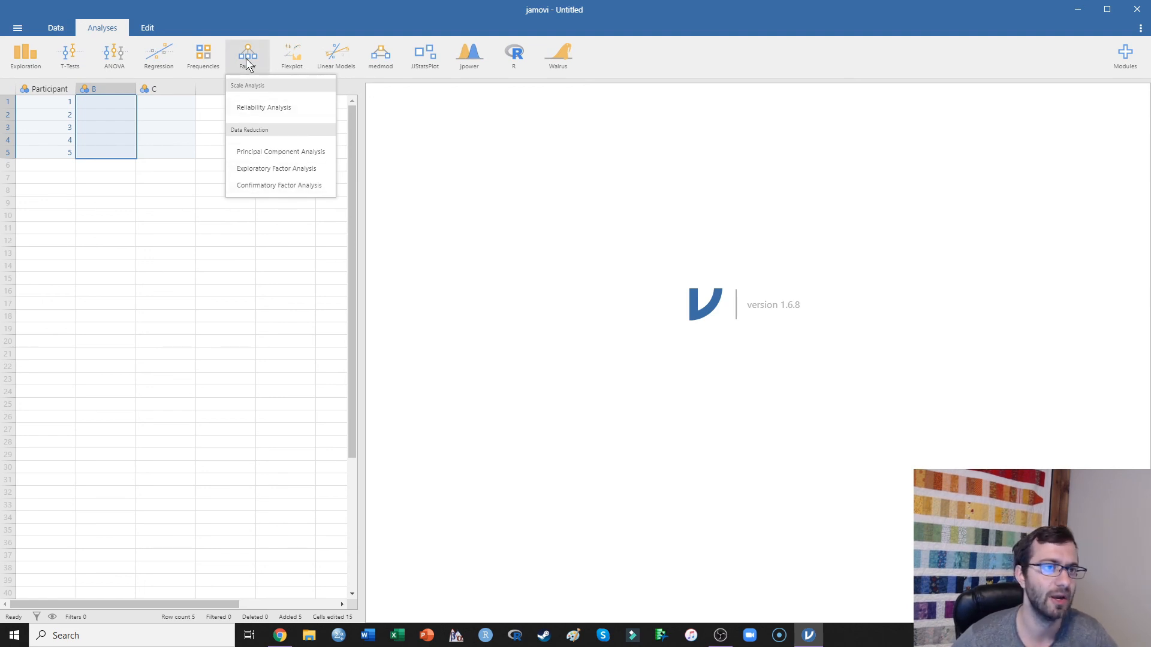
pyautogui.moveTo(393, 8)
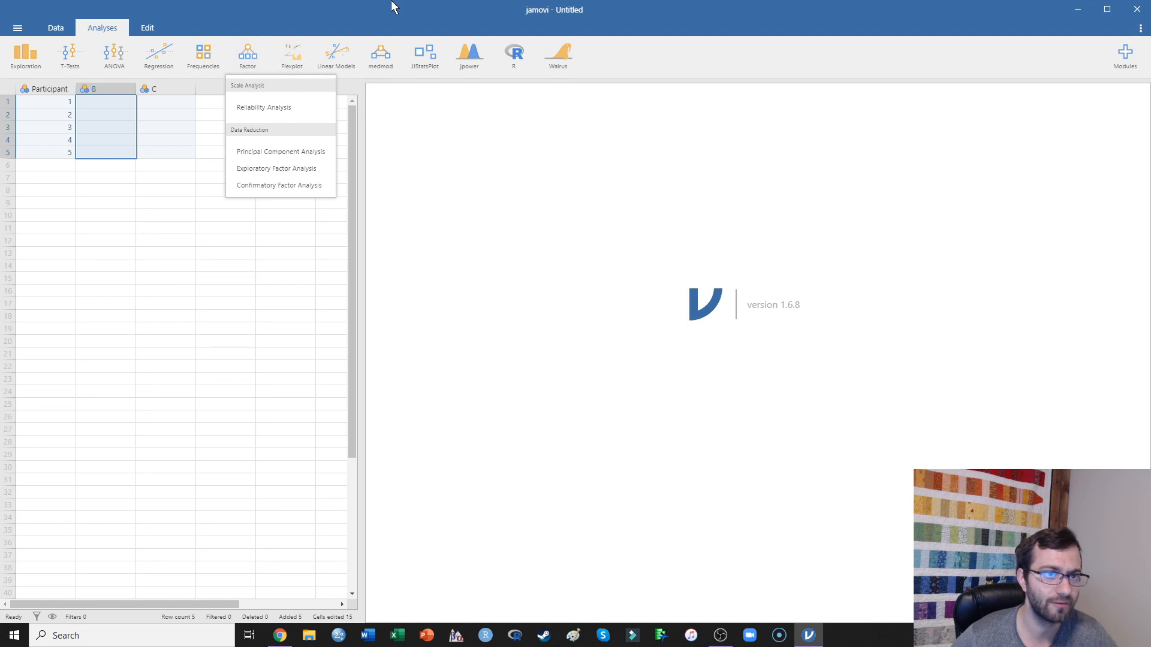
pyautogui.moveTo(388, 9)
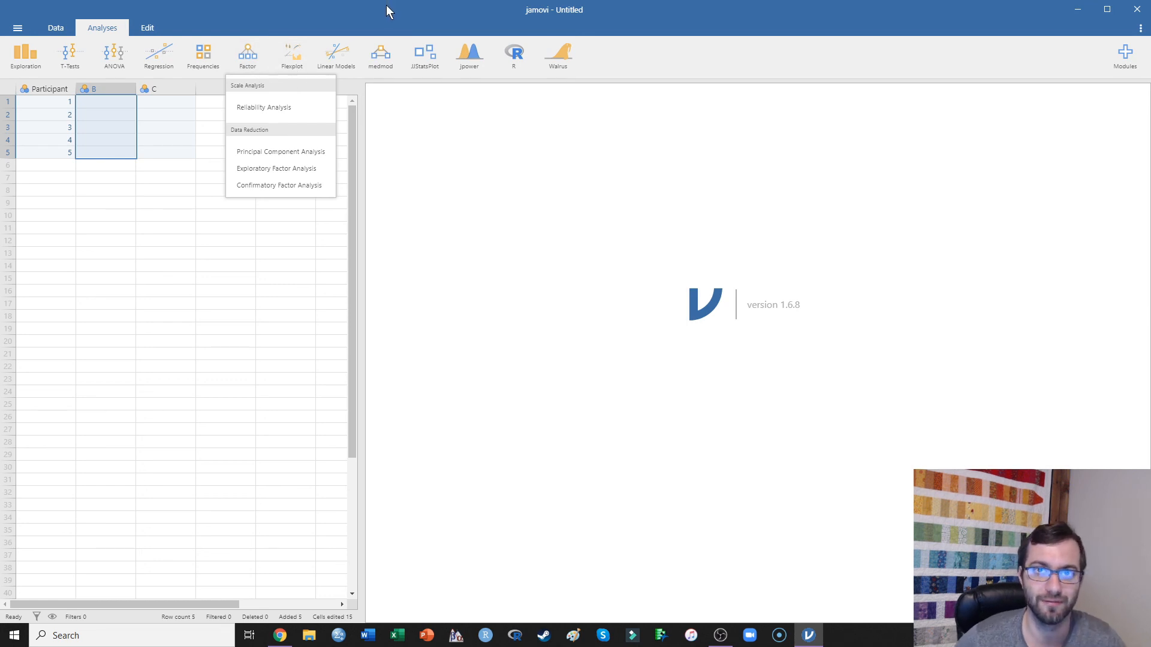